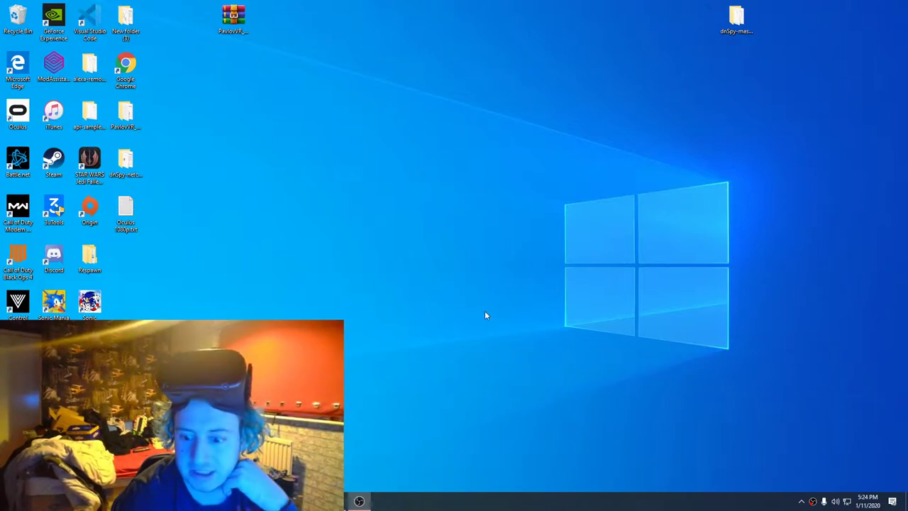
pyautogui.moveTo(318, 248)
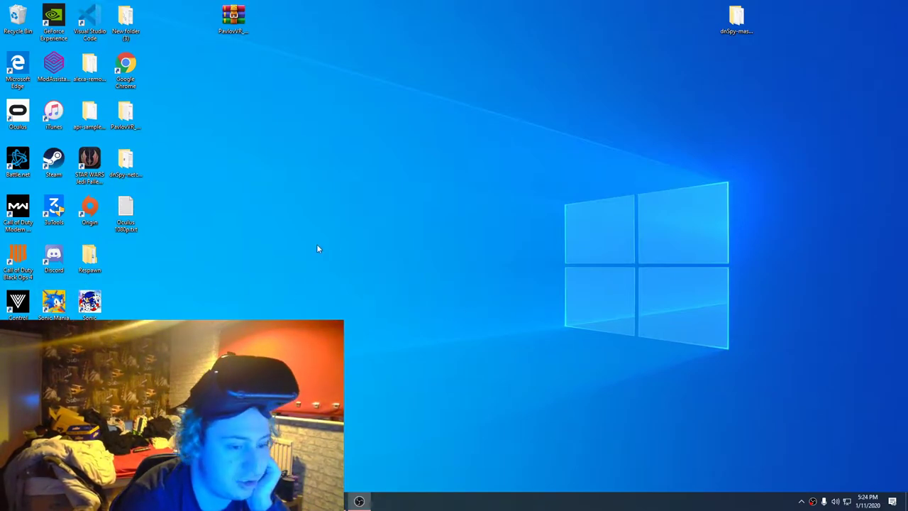
pyautogui.moveTo(416, 332)
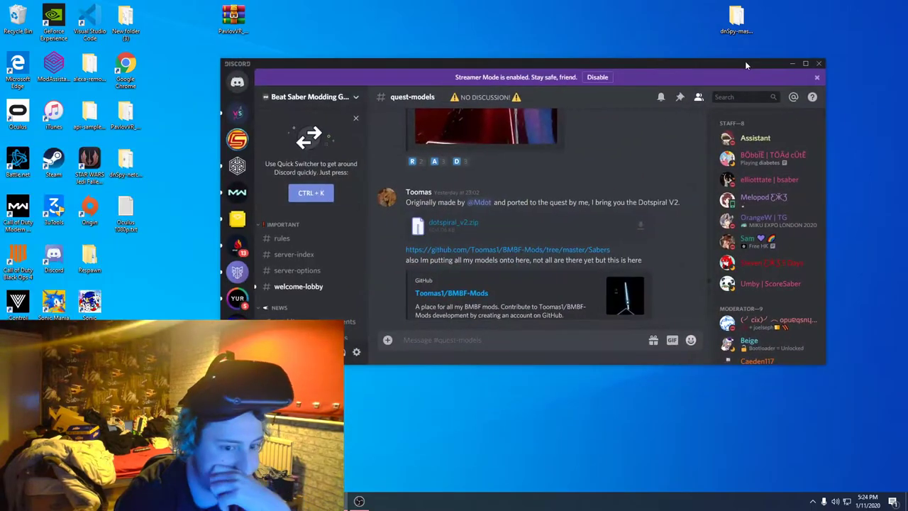
# Start streaming the headset's live view into a SideQuest window via the stream icon
pyautogui.scroll(-3)
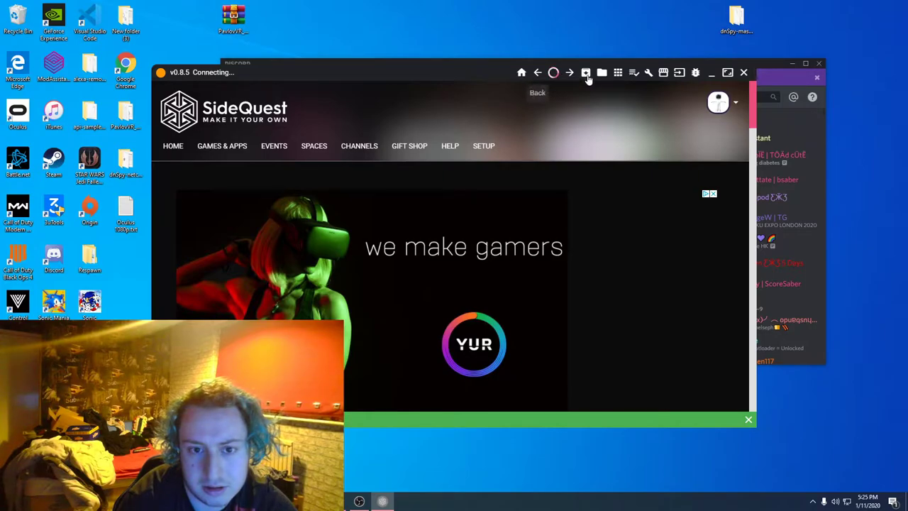
pyautogui.click(585, 71)
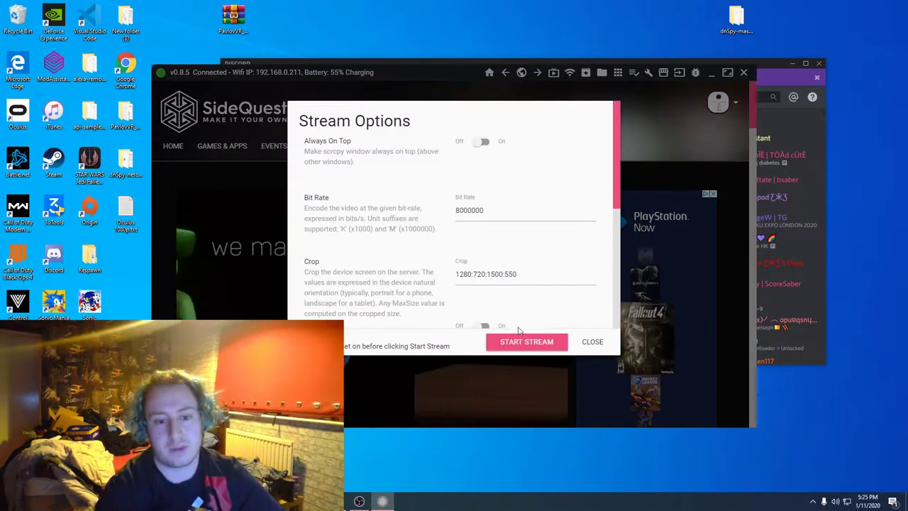
pyautogui.click(526, 340)
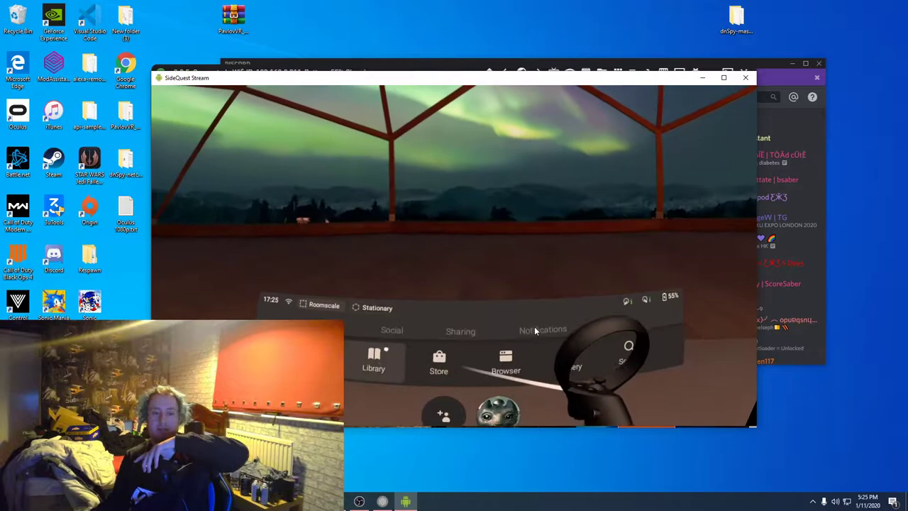
# Launch BMBF on the headset from the stream, then enter its IP address in Edge
pyautogui.click(373, 361)
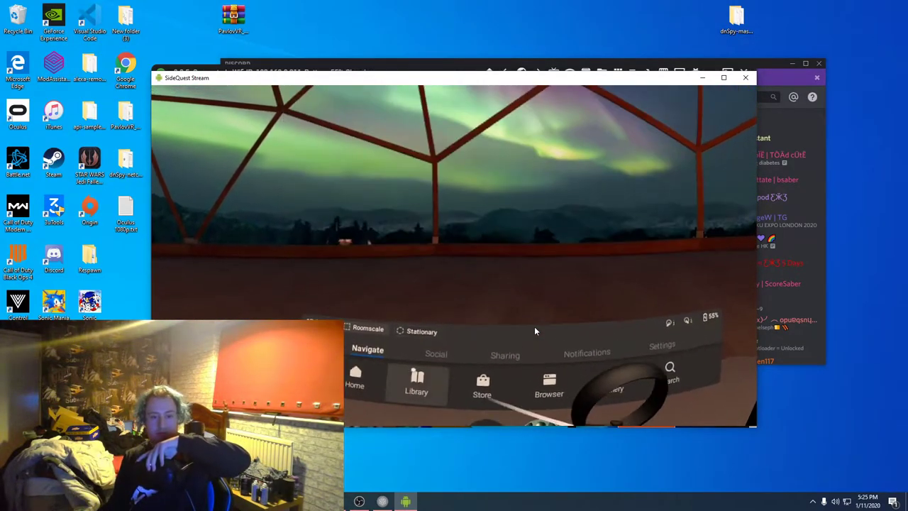
pyautogui.click(417, 386)
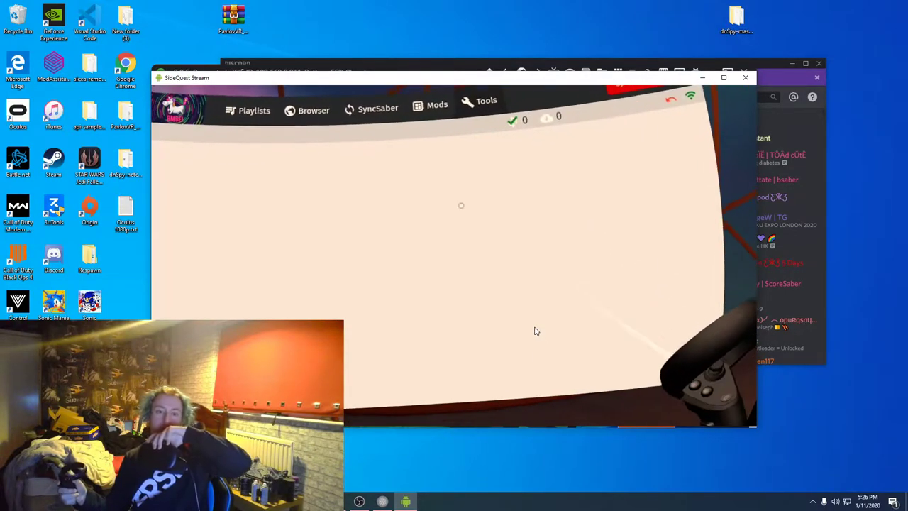
pyautogui.click(485, 99)
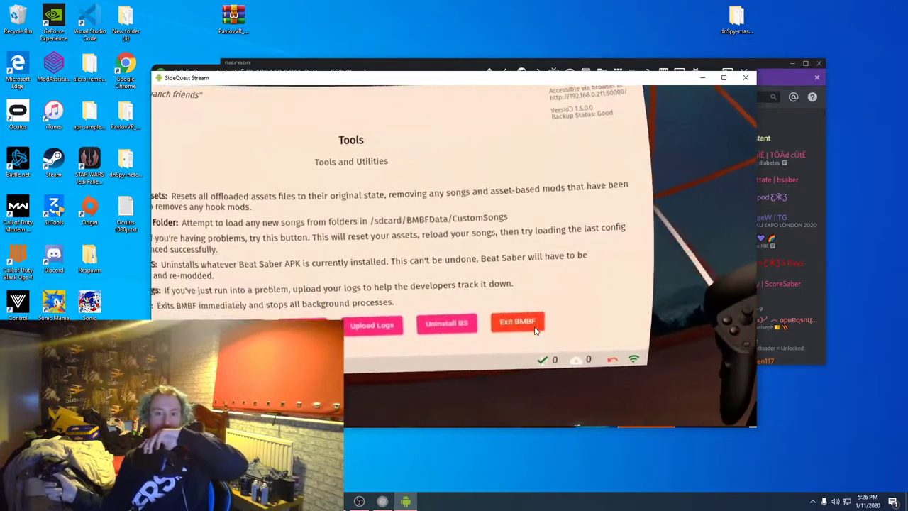
pyautogui.click(516, 321)
pyautogui.write('19')
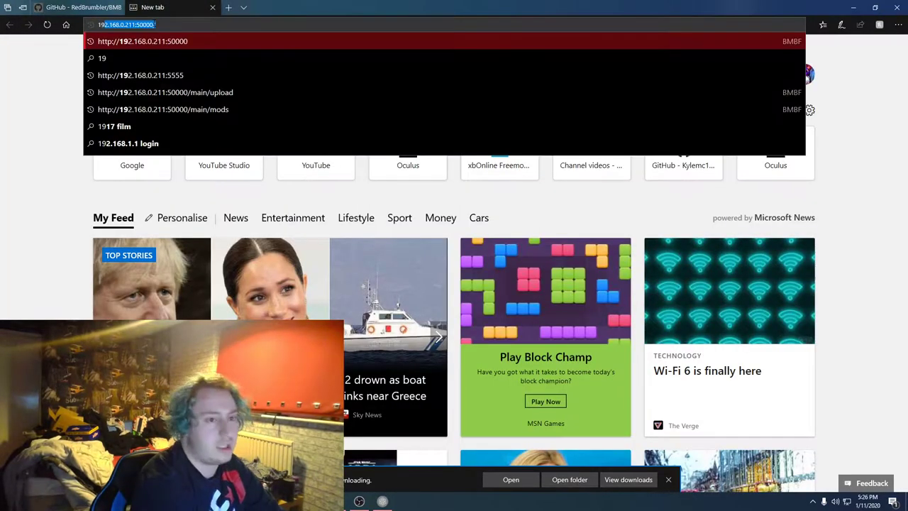
# Correct the address to 192.168.0.211:50000, load BMBF and go to its SyncSaber page
pyautogui.click(165, 92)
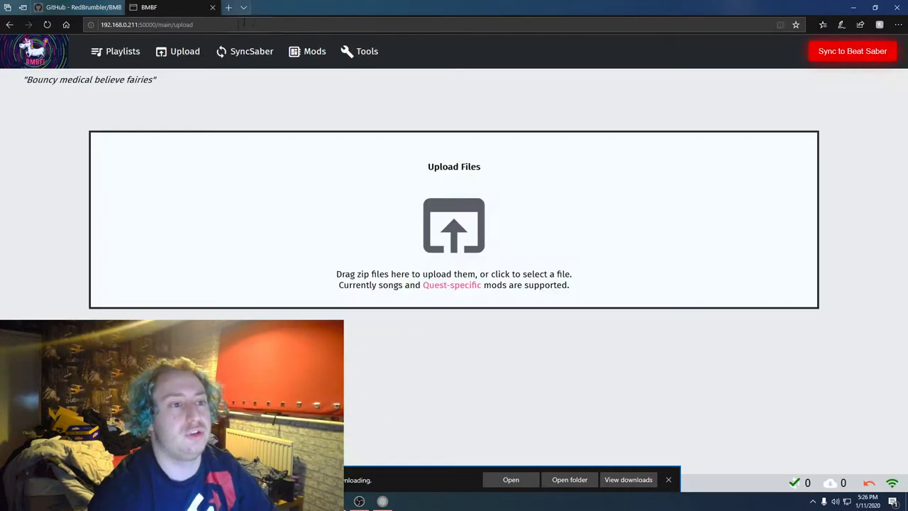
pyautogui.click(147, 24)
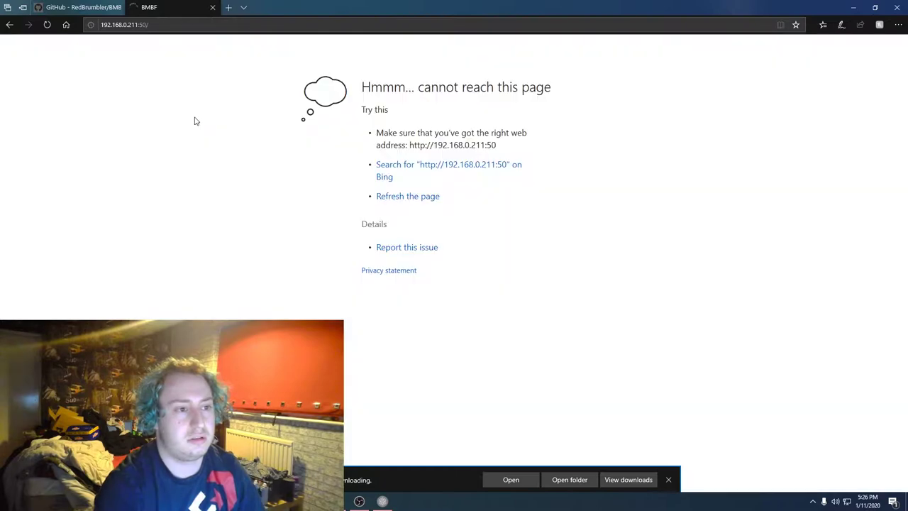
pyautogui.click(125, 24)
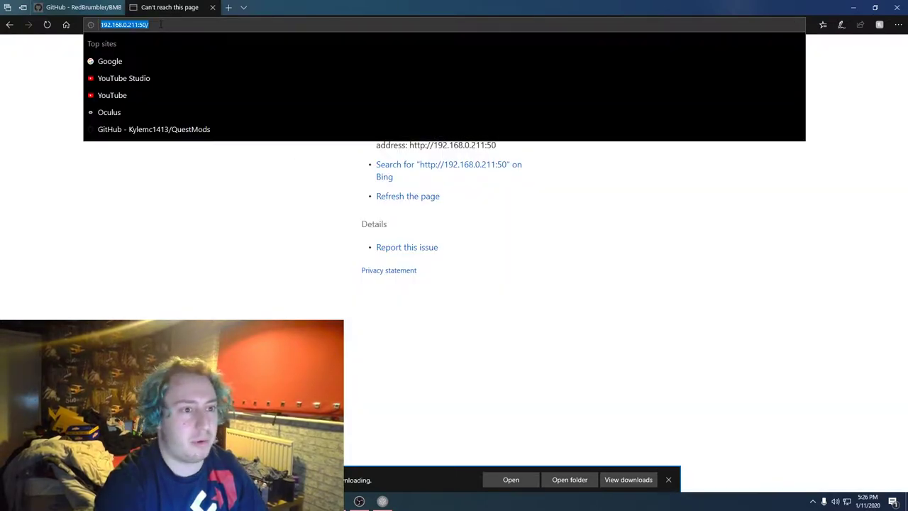
pyautogui.write('000')
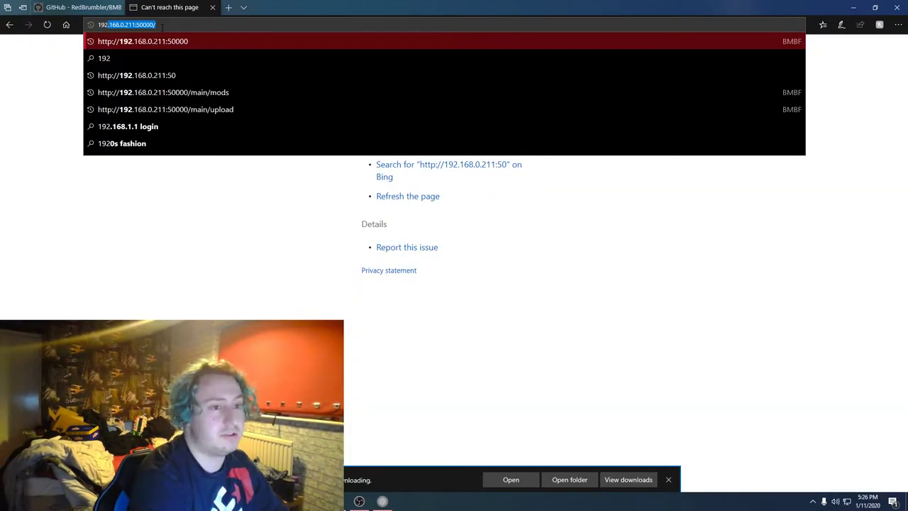
pyautogui.click(164, 108)
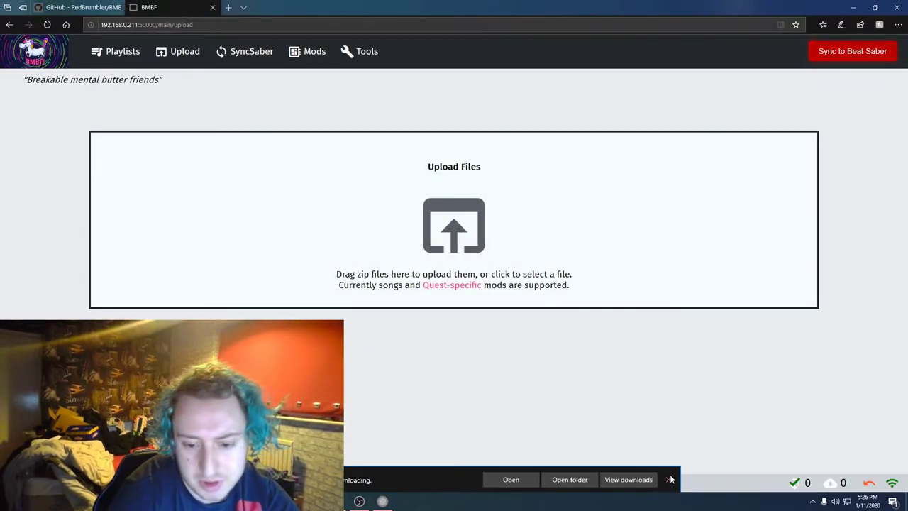
pyautogui.click(251, 51)
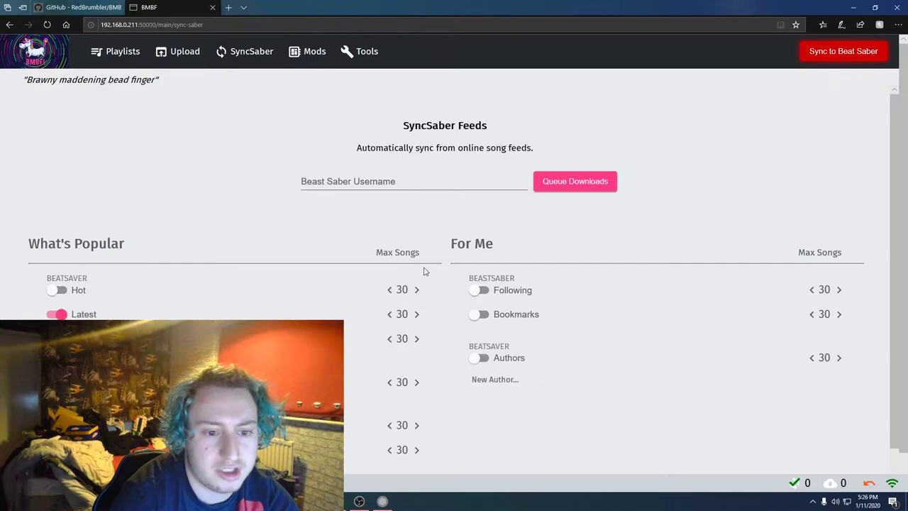
pyautogui.click(414, 182)
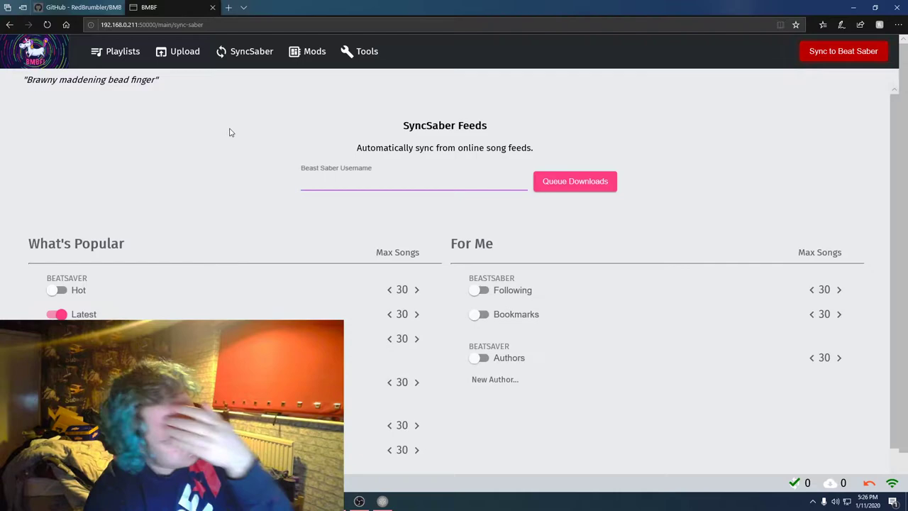
pyautogui.scroll(-3)
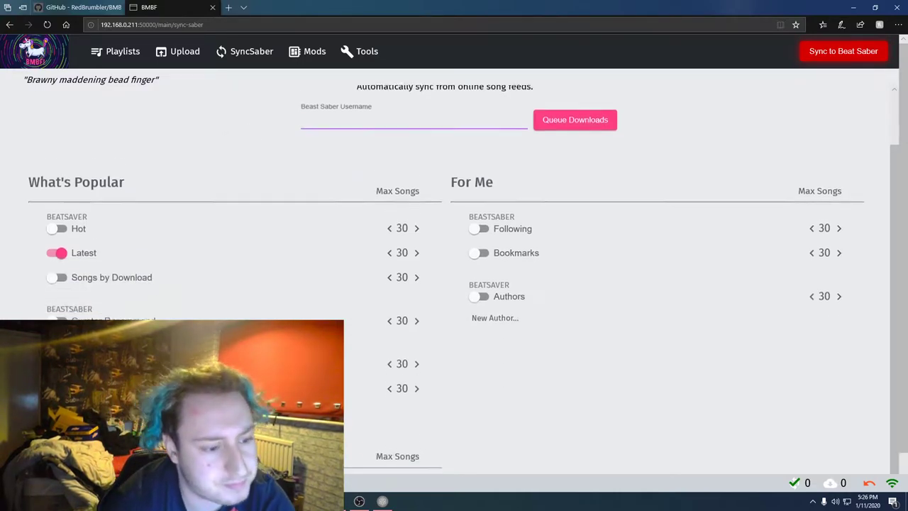
pyautogui.scroll(3)
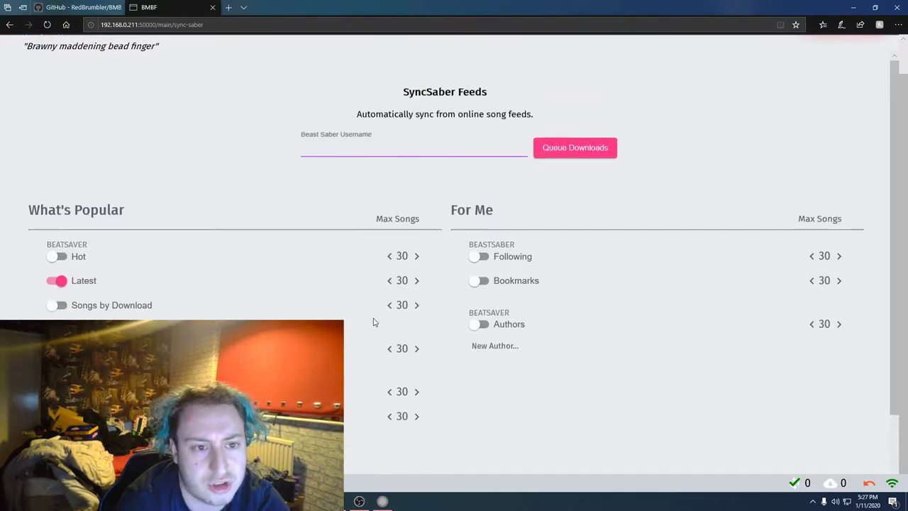
pyautogui.moveTo(256, 205)
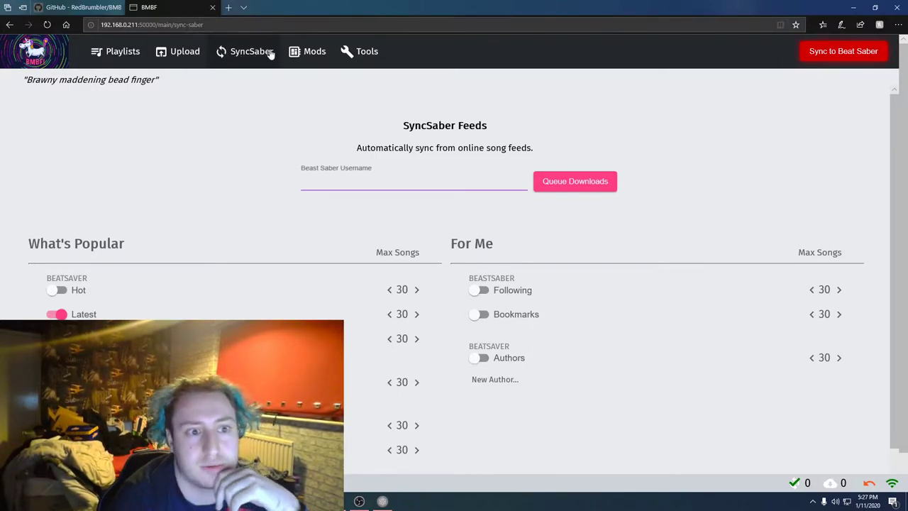
# Delete BurnMarksMod from the installed mods list and confirm with Yes
pyautogui.click(315, 51)
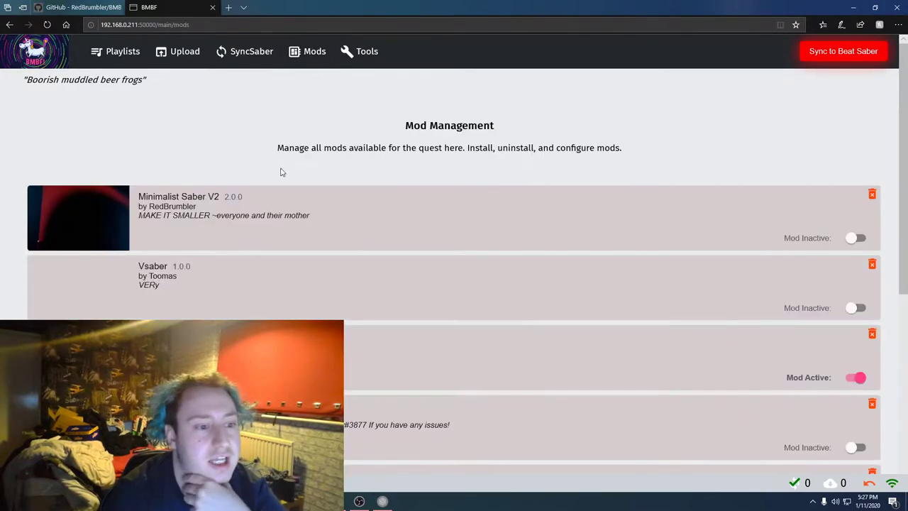
pyautogui.scroll(-3)
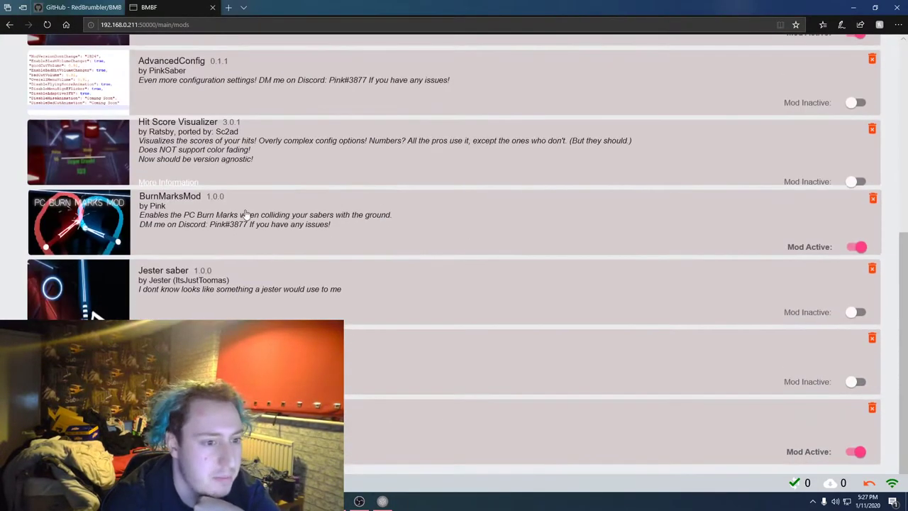
pyautogui.click(873, 198)
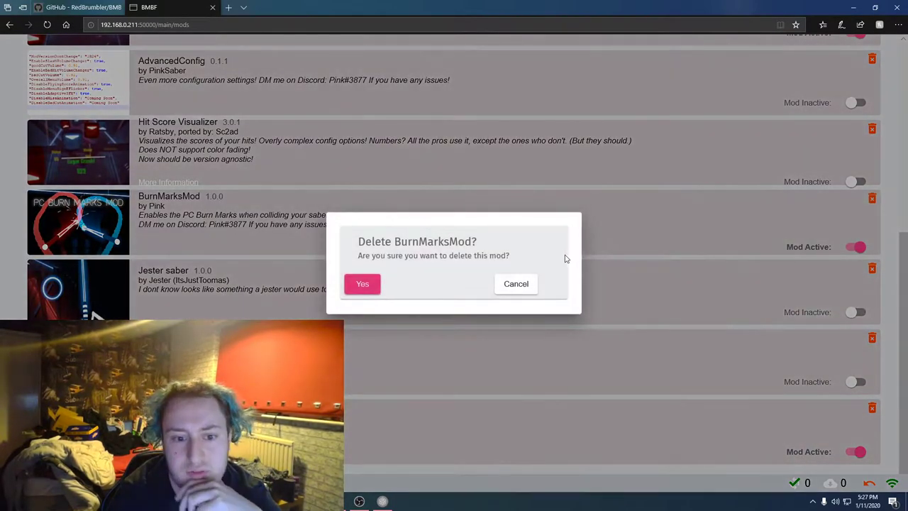
pyautogui.click(363, 284)
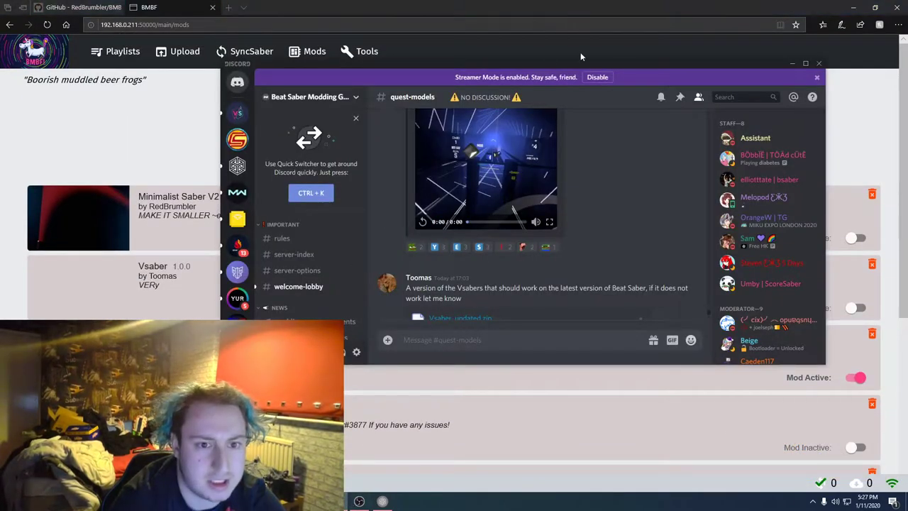
# Go to the #quest-mods channel and download the BurnMarksMod zip attachment
pyautogui.scroll(-3)
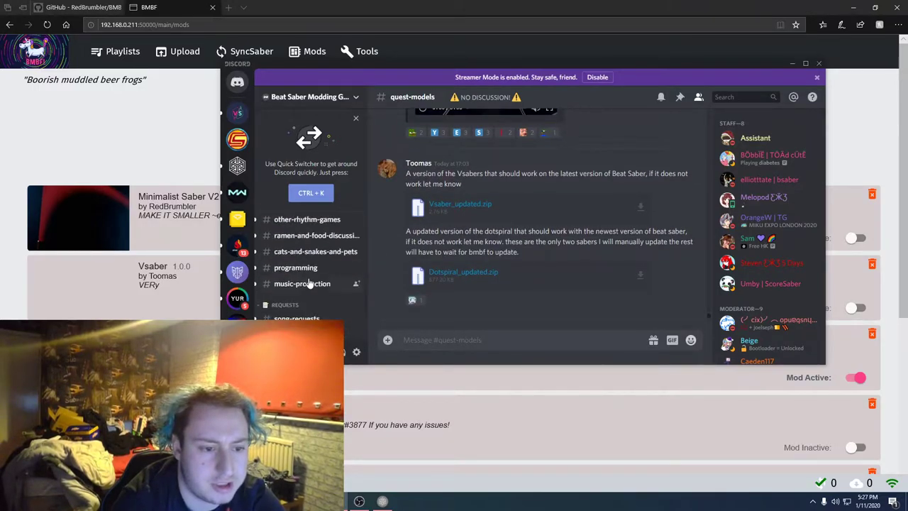
pyautogui.scroll(-3)
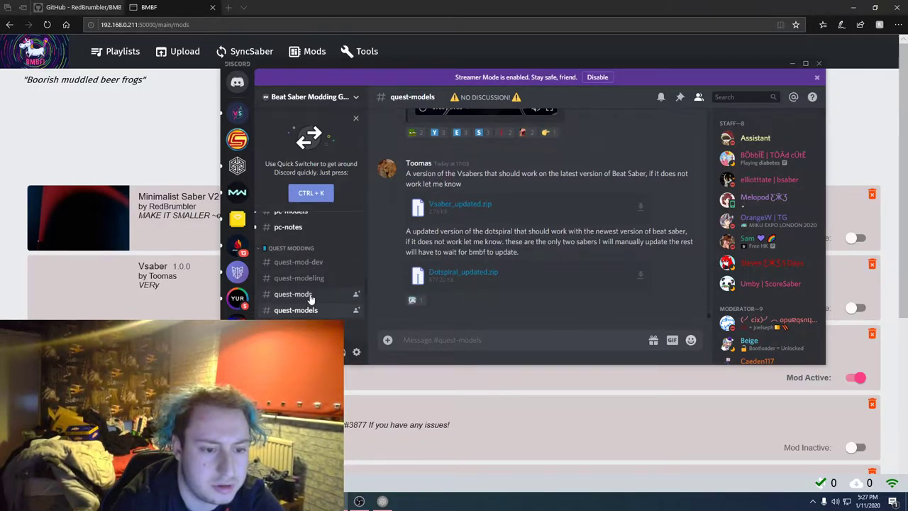
pyautogui.click(292, 294)
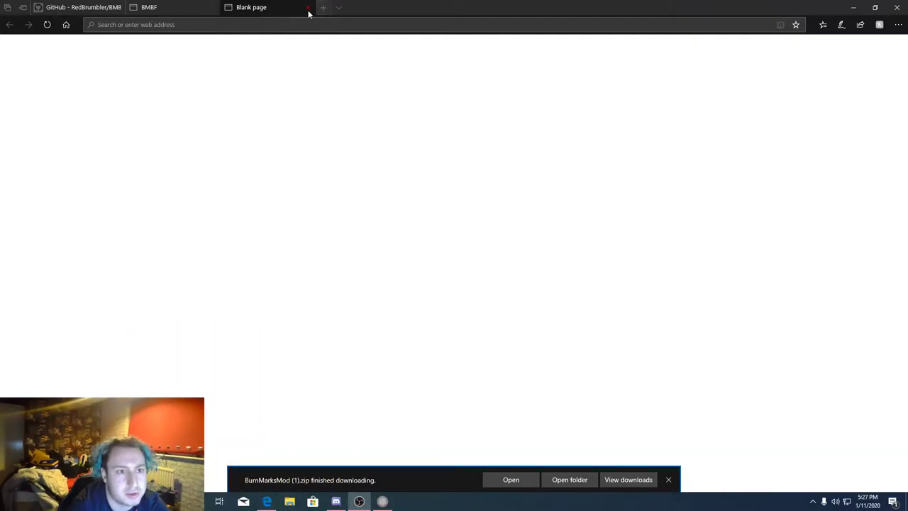
# Upload the BurnMarksMod zip and enable it, accepting the compatibility warning
pyautogui.click(308, 7)
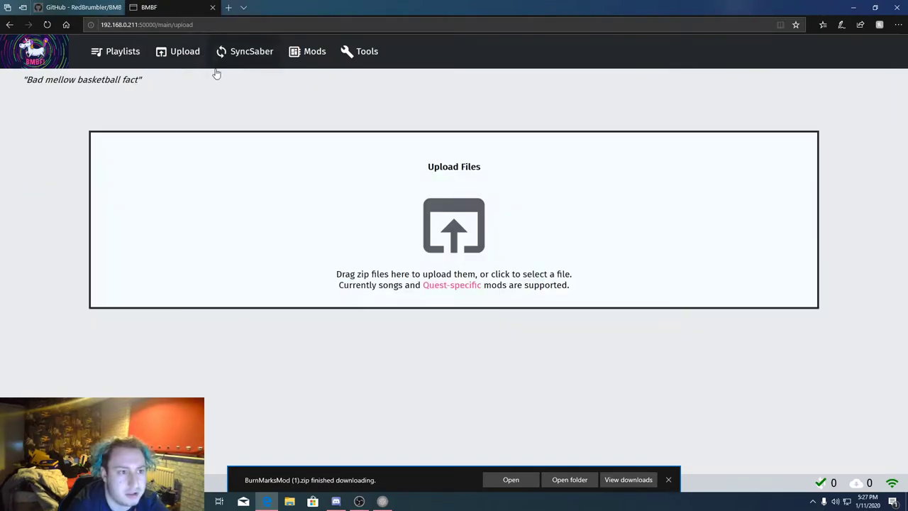
pyautogui.click(454, 225)
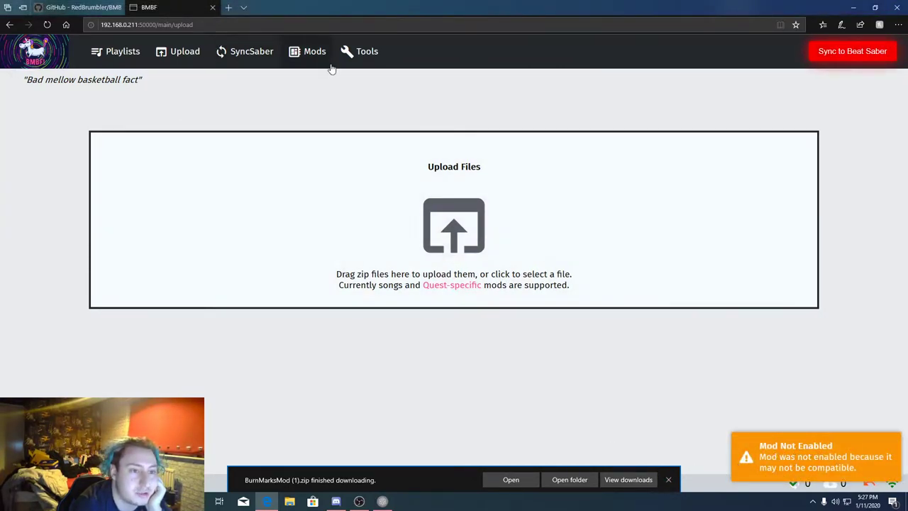
pyautogui.click(315, 51)
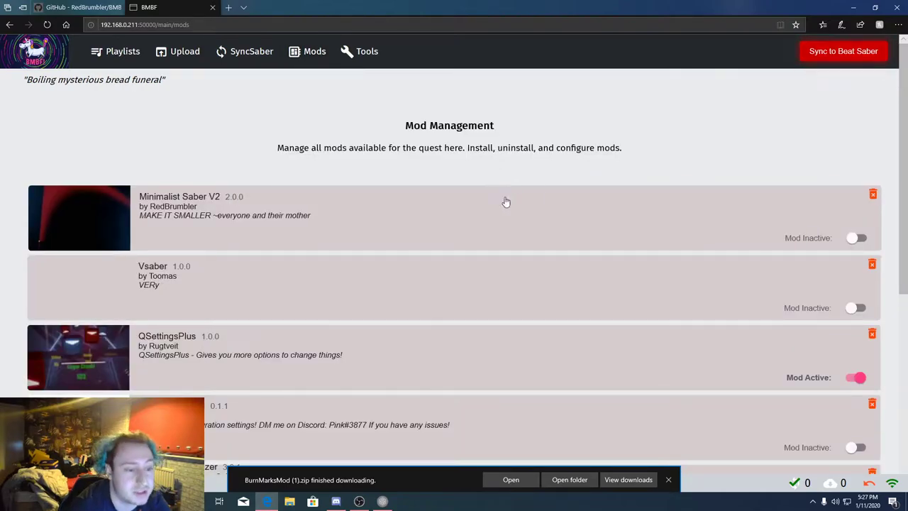
pyautogui.scroll(-3)
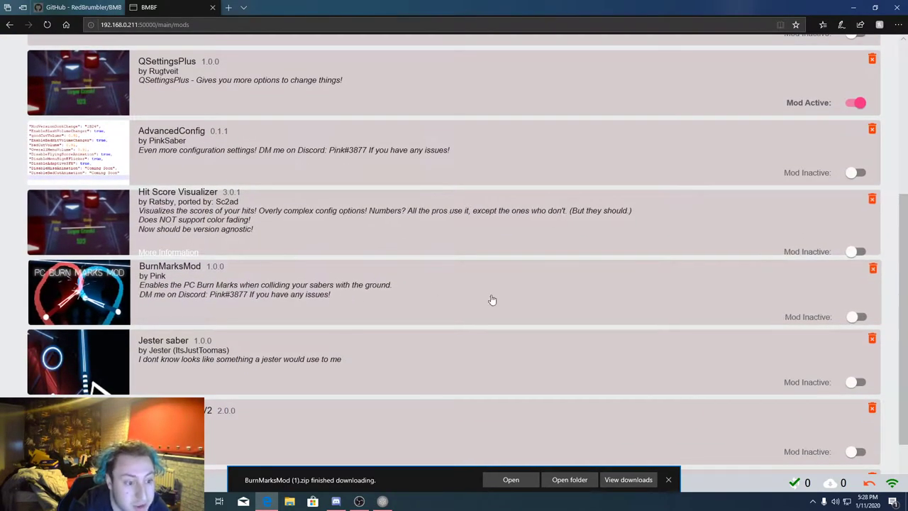
pyautogui.click(856, 316)
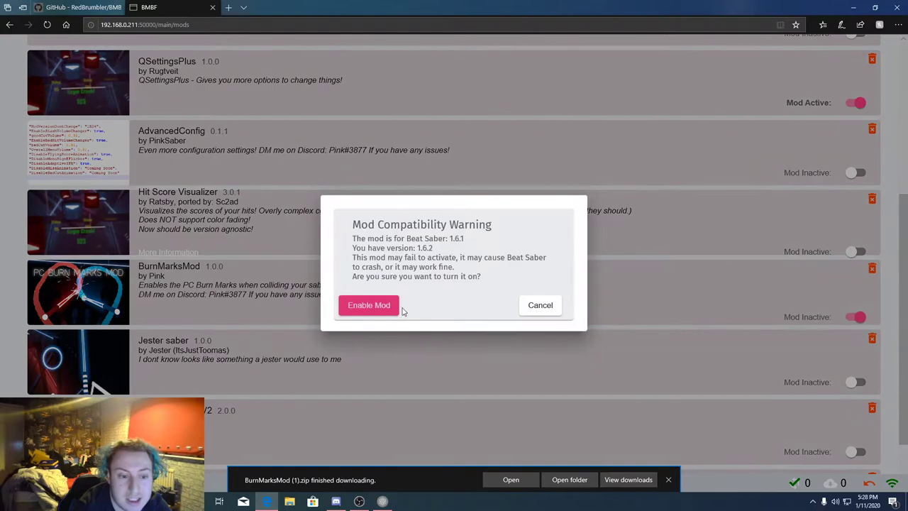
pyautogui.click(369, 304)
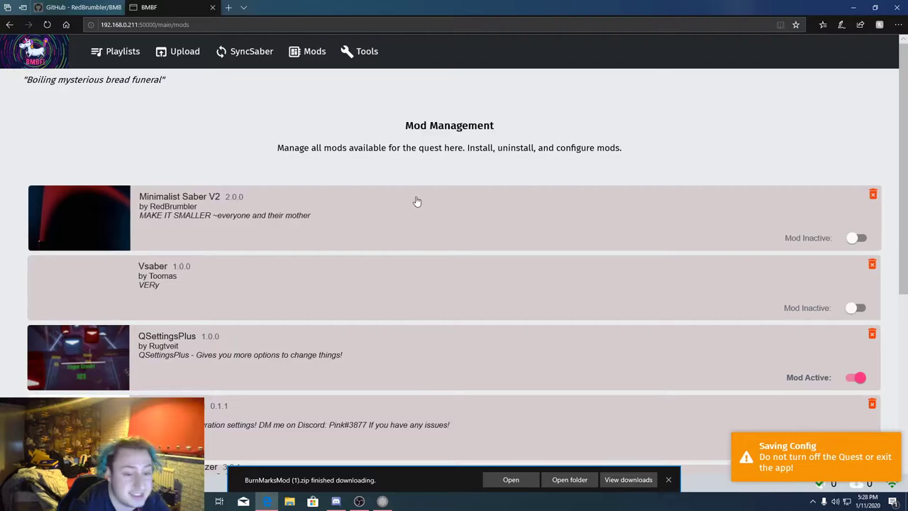
# Toggle Katana Sabers V2 on, then back off so it stays disabled
pyautogui.scroll(-3)
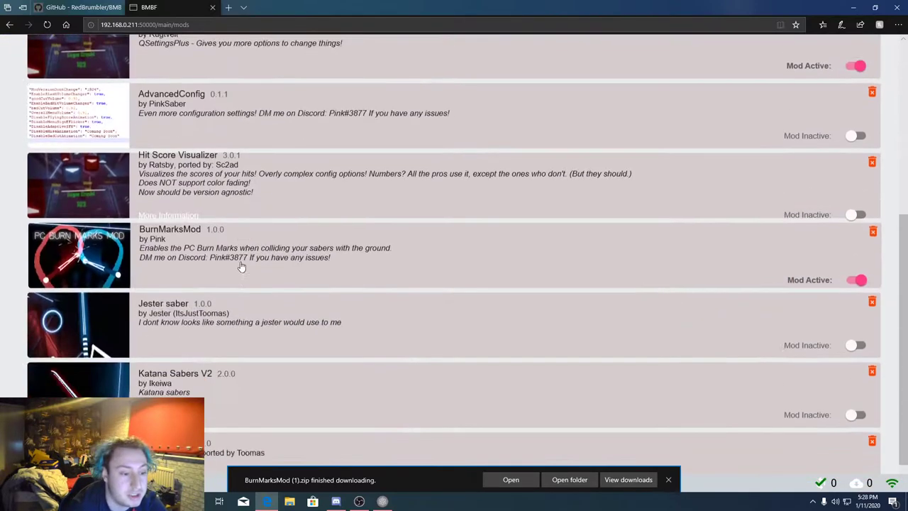
pyautogui.scroll(-3)
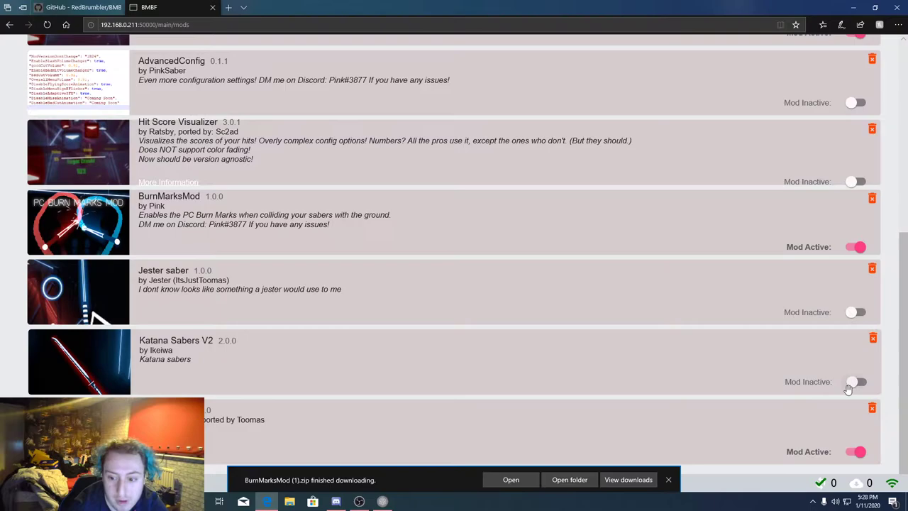
pyautogui.click(857, 382)
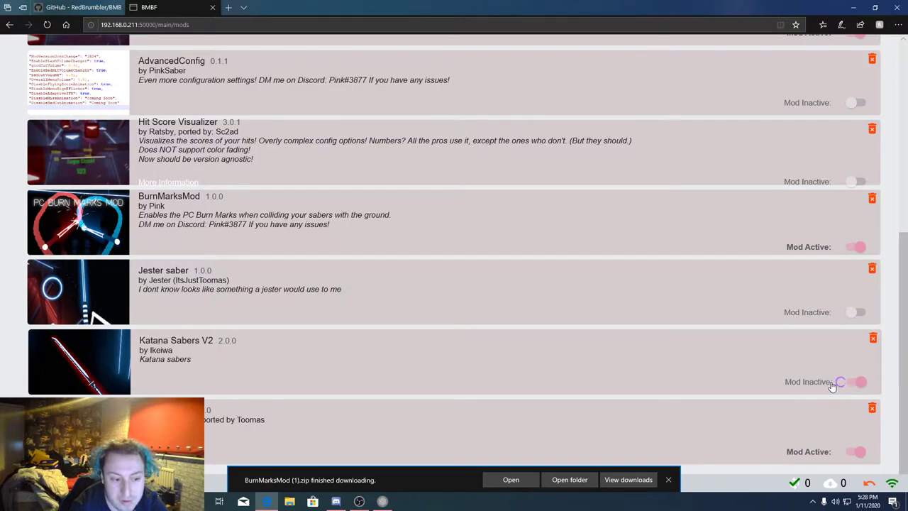
pyautogui.click(856, 382)
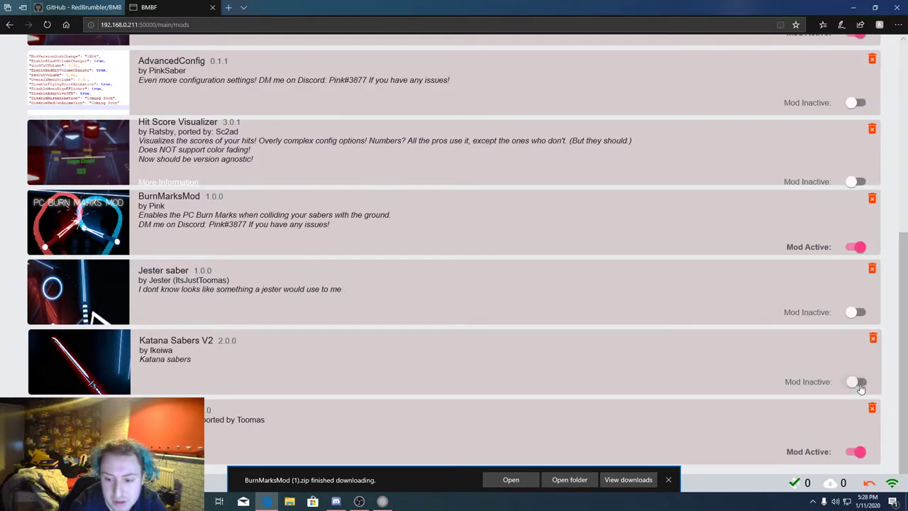
pyautogui.moveTo(741, 408)
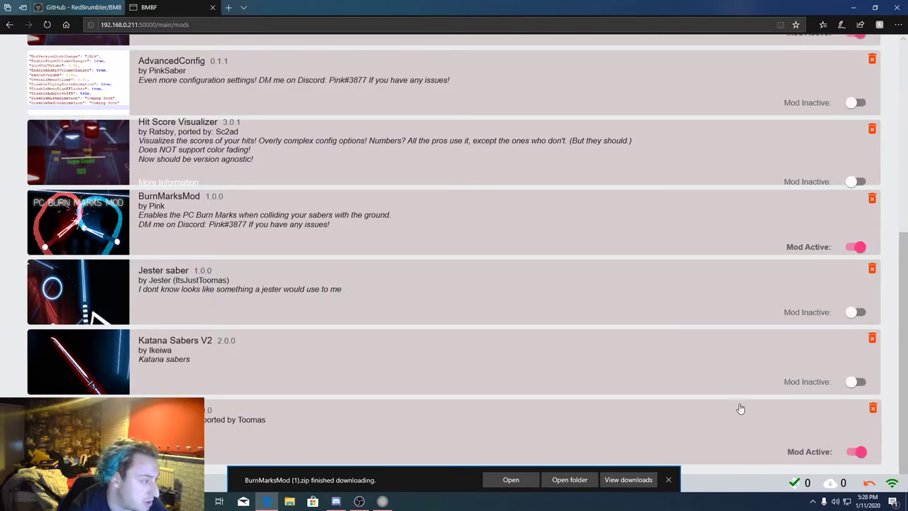
pyautogui.scroll(3)
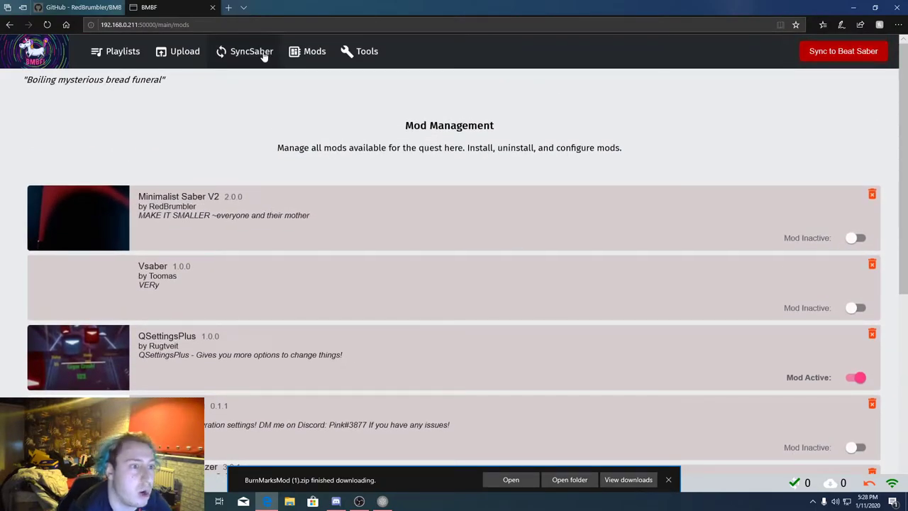
# Show the Playlists page, then return to the GitHub repository tab
pyautogui.click(122, 52)
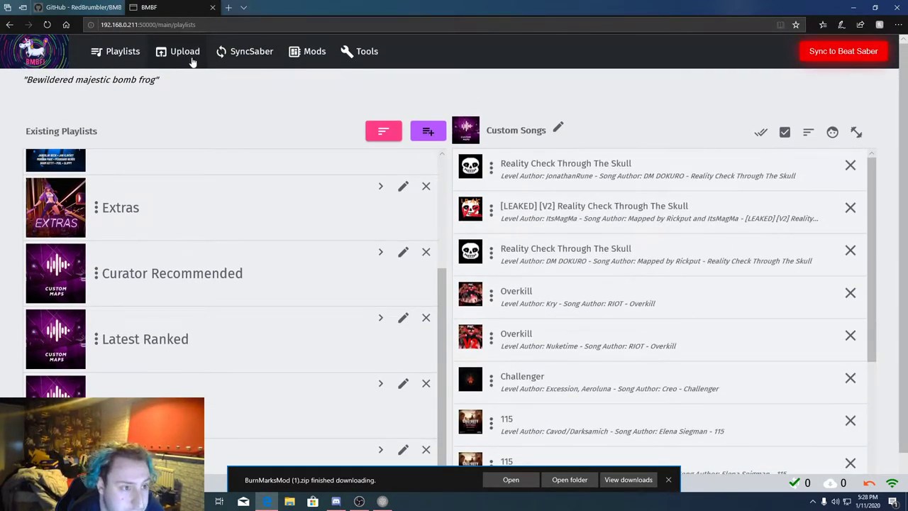
pyautogui.click(70, 7)
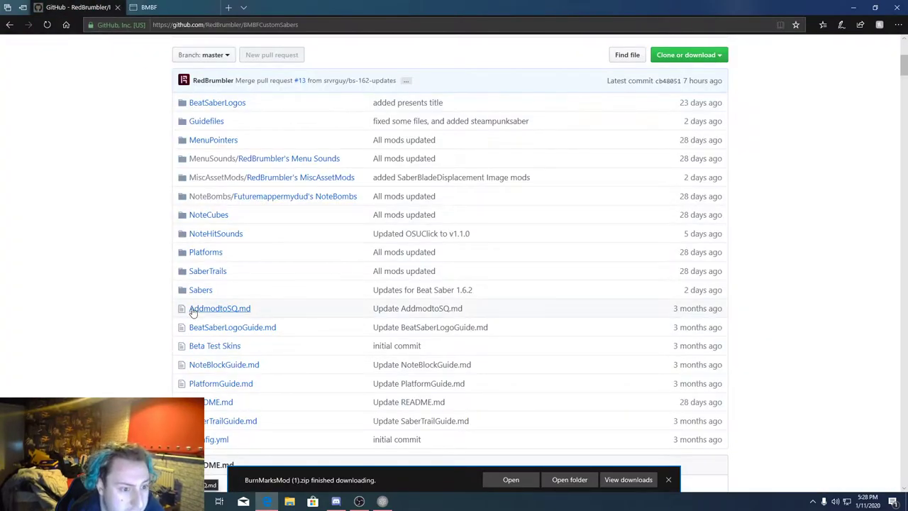
# Navigate to Rayn's NoteHitSounds folder and the OSUClickV1.1.0.zip file page
pyautogui.scroll(3)
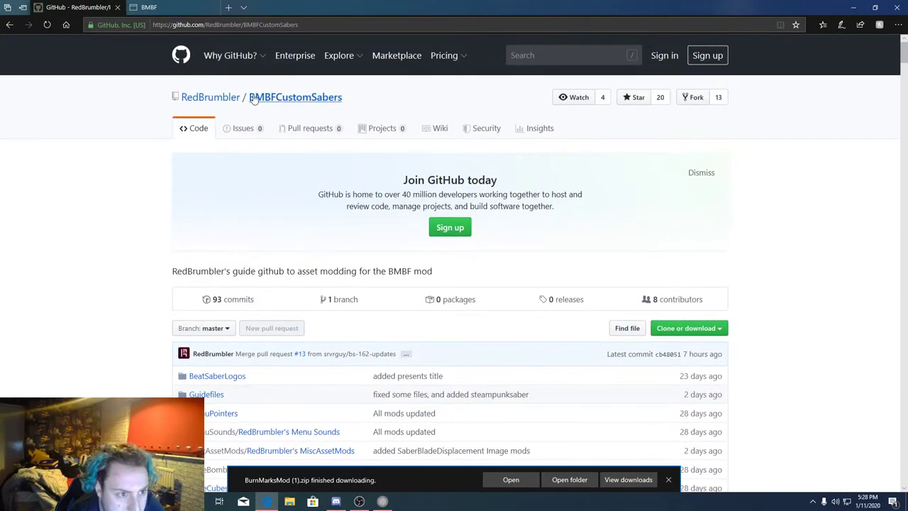
pyautogui.moveTo(210, 96)
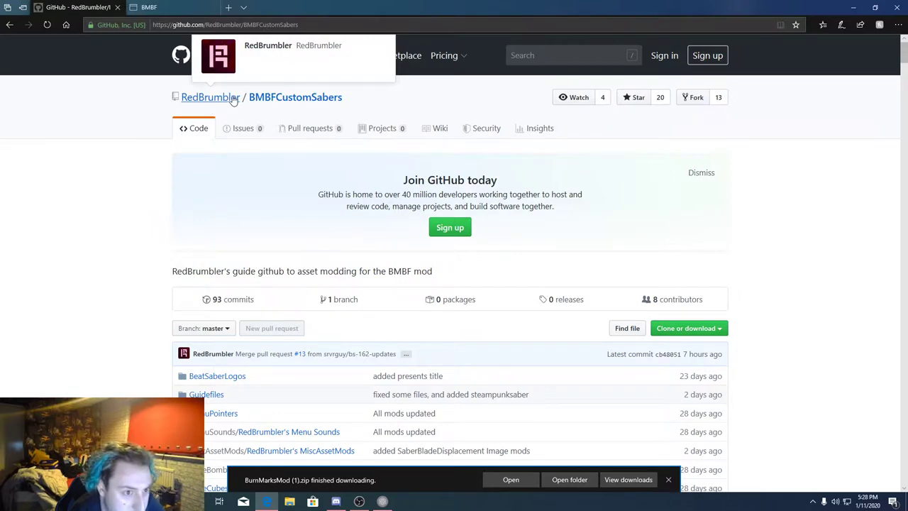
pyautogui.scroll(-3)
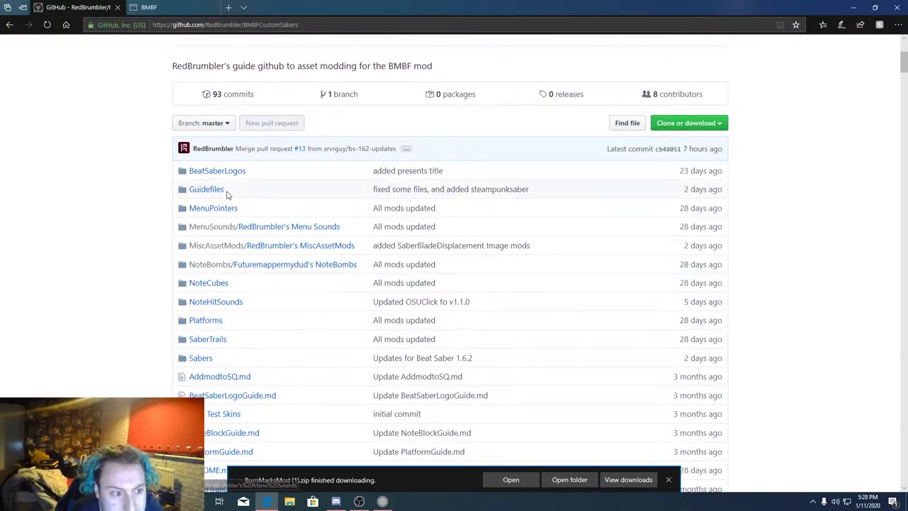
pyautogui.moveTo(213, 347)
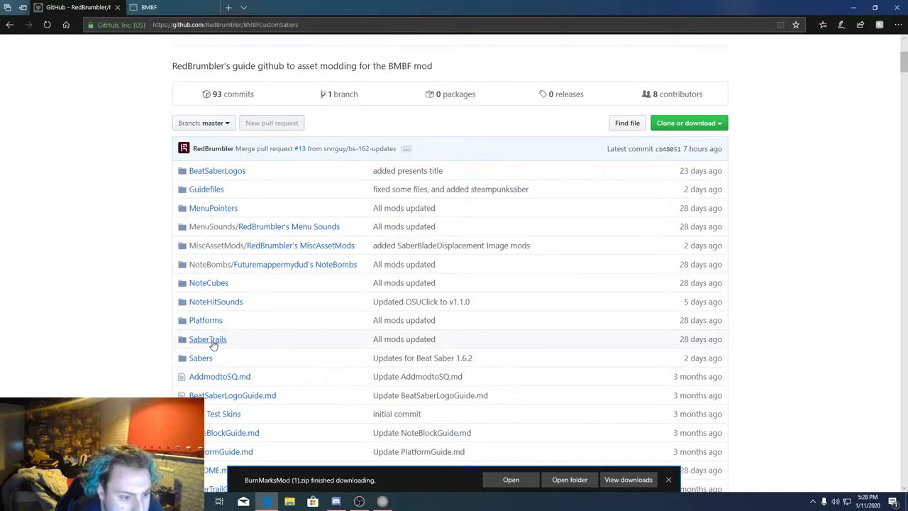
pyautogui.click(215, 300)
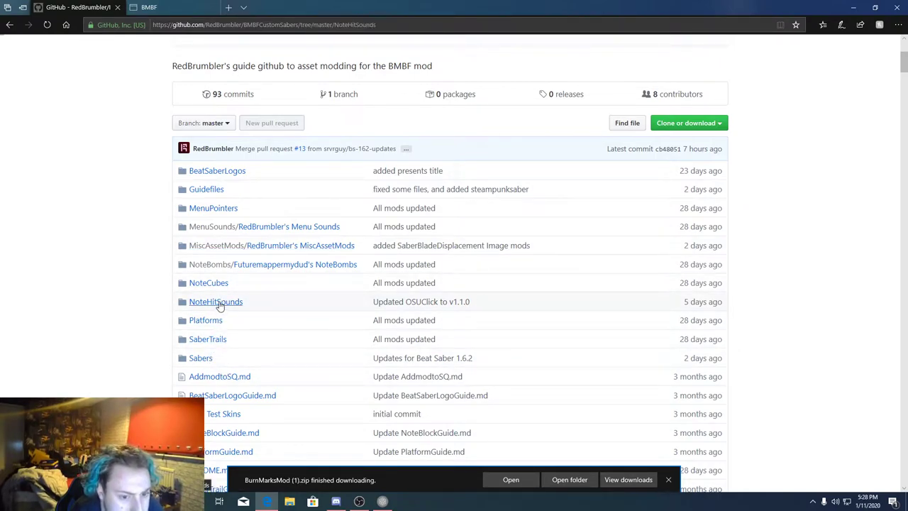
pyautogui.click(216, 301)
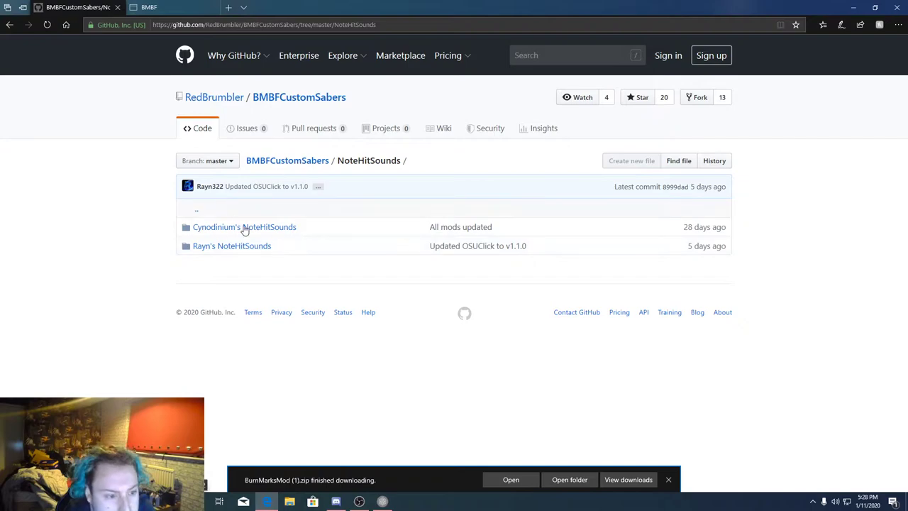
pyautogui.click(232, 246)
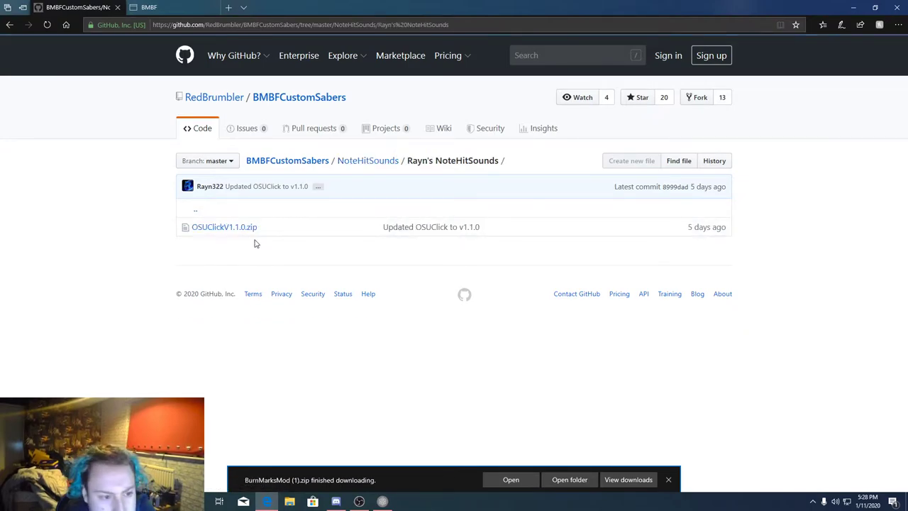
pyautogui.click(224, 227)
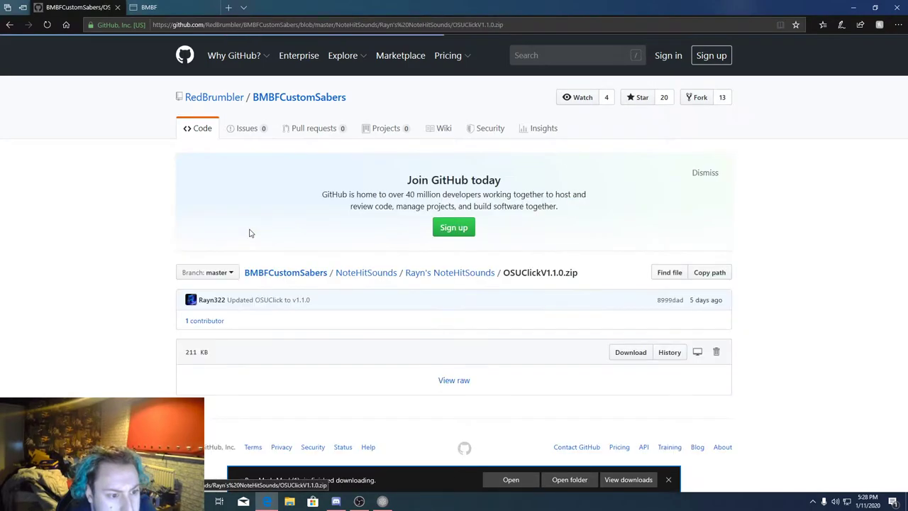
# Download and save OSUClickV1.1.0.zip, then return to the BMBF tab
pyautogui.click(631, 352)
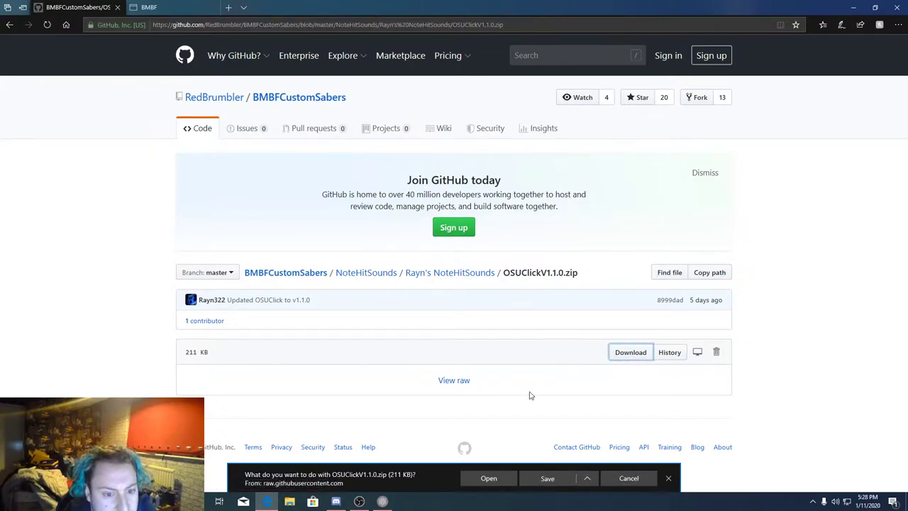
pyautogui.click(548, 477)
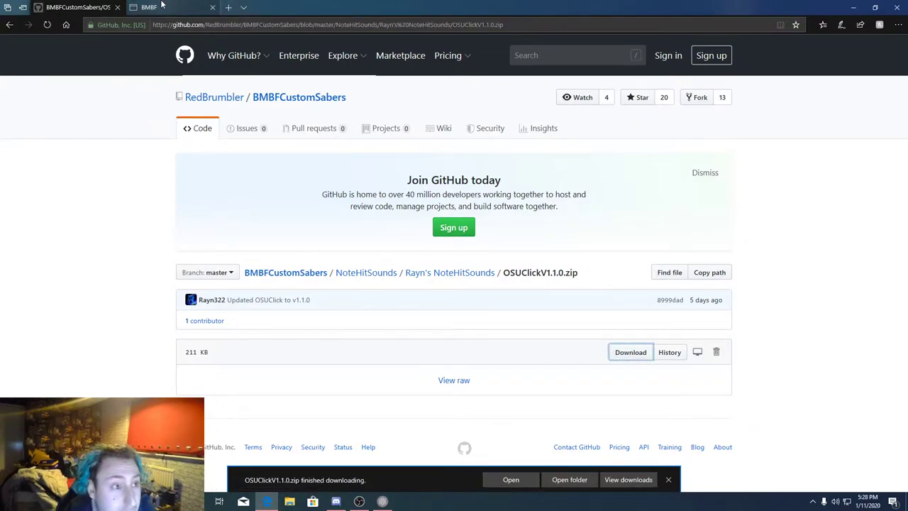
pyautogui.click(149, 7)
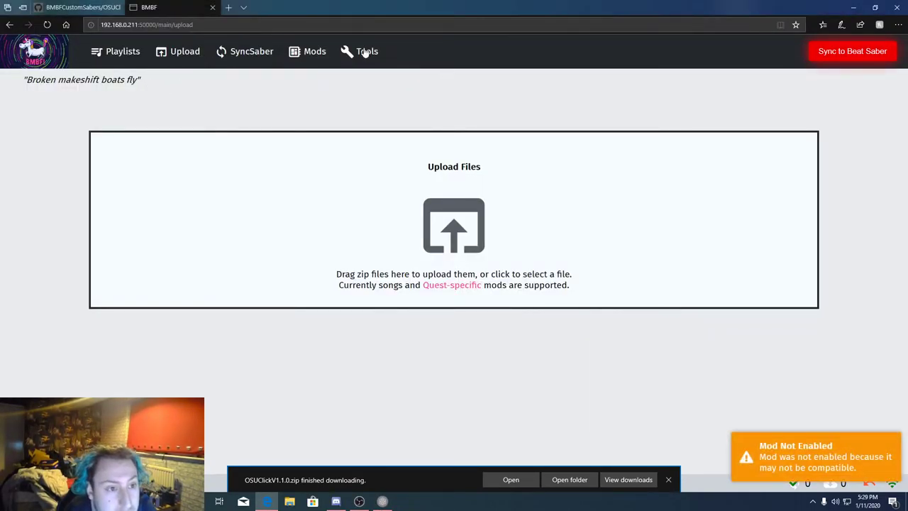
# Cancel enabling the incompatible OSU Click mod, then delete it and confirm
pyautogui.click(315, 51)
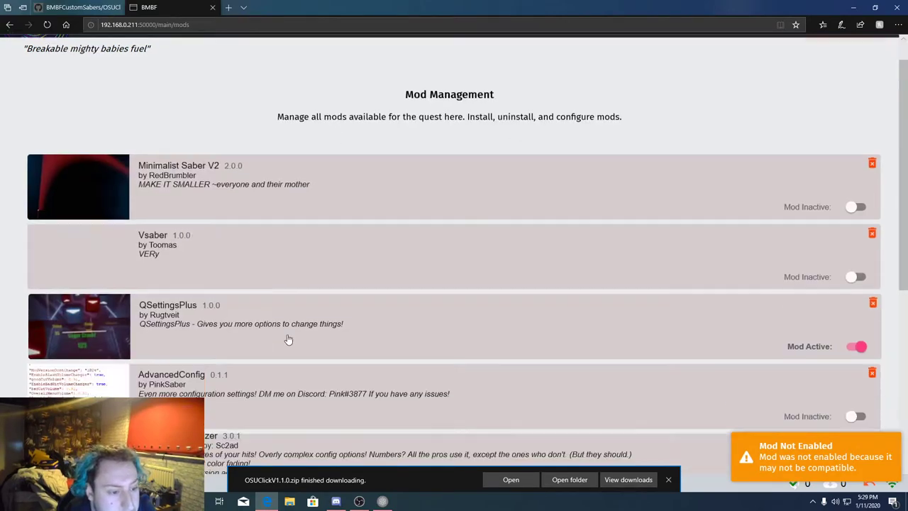
pyautogui.scroll(-3)
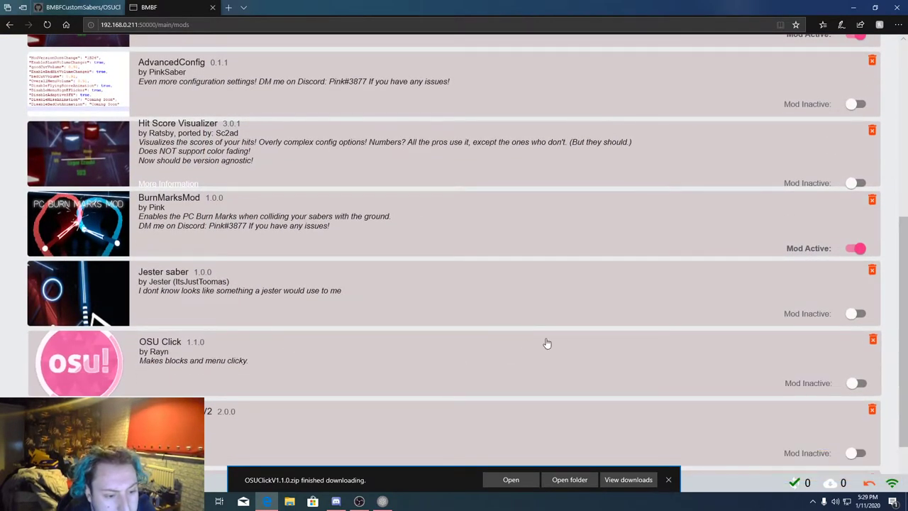
pyautogui.click(856, 384)
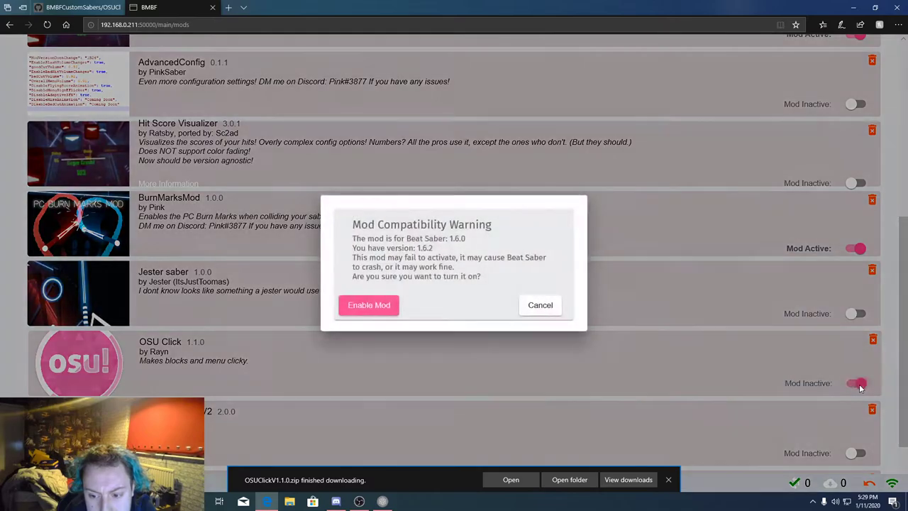
pyautogui.click(539, 305)
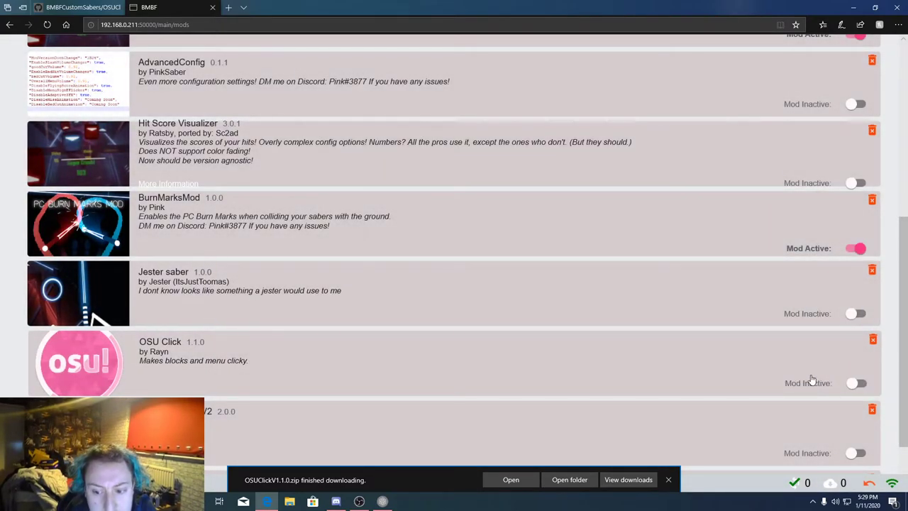
pyautogui.click(871, 339)
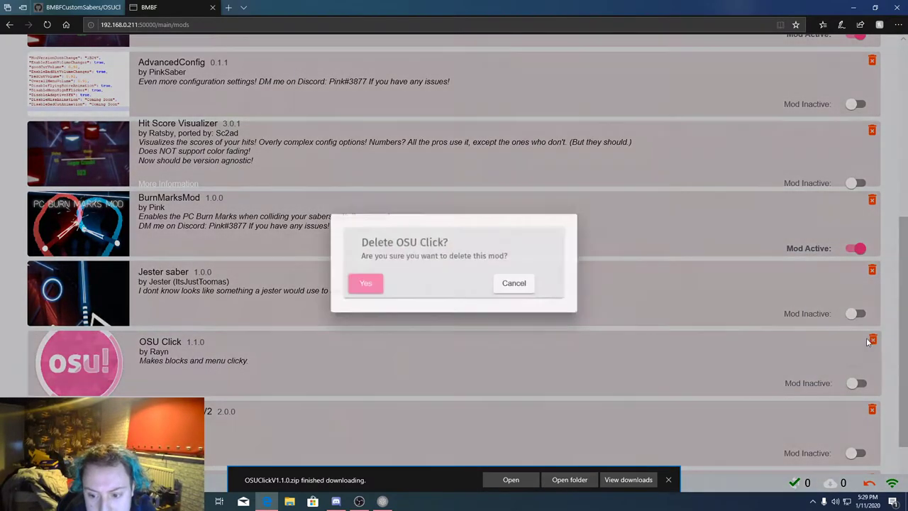
pyautogui.click(366, 284)
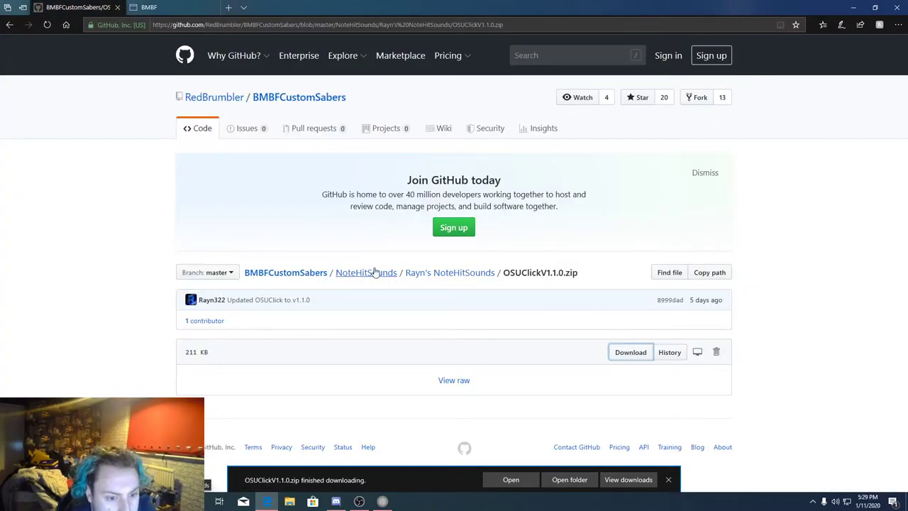
# Download and save QuackOnHit.zip from Cynodinium's NoteHitSounds folder
pyautogui.click(366, 273)
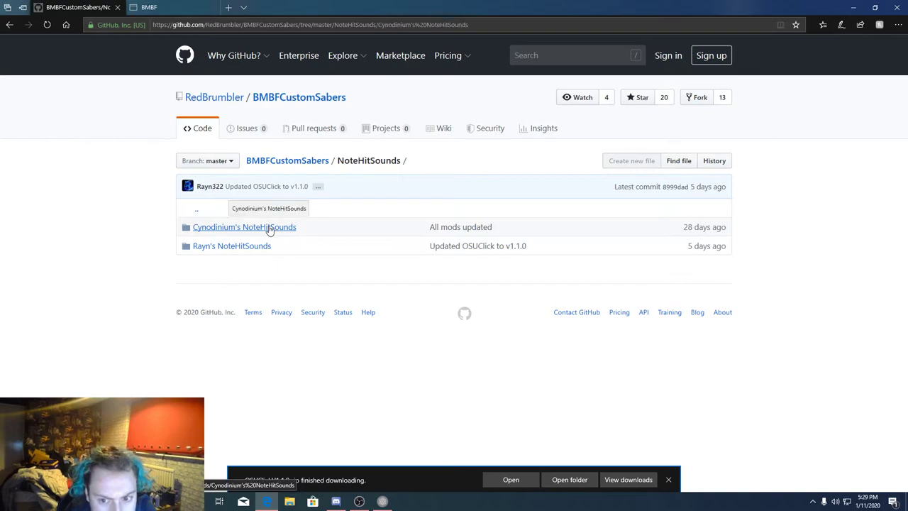
pyautogui.click(245, 227)
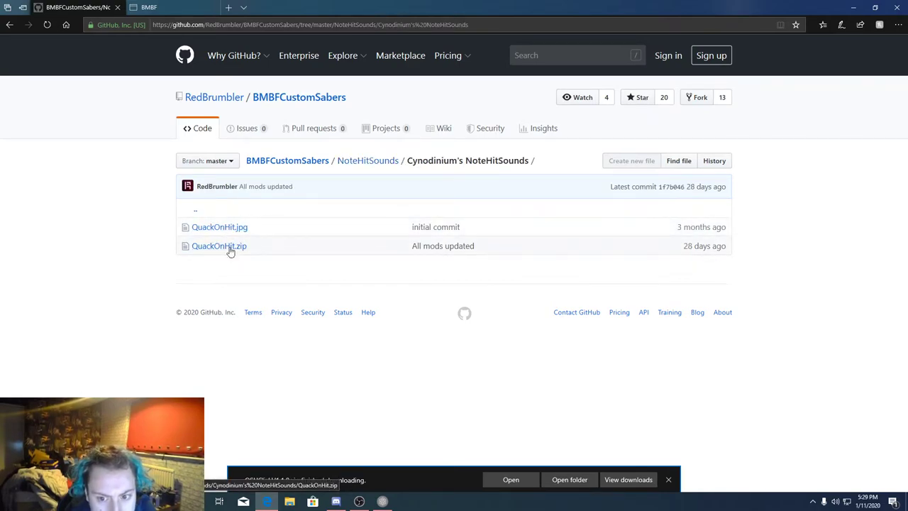
pyautogui.click(218, 246)
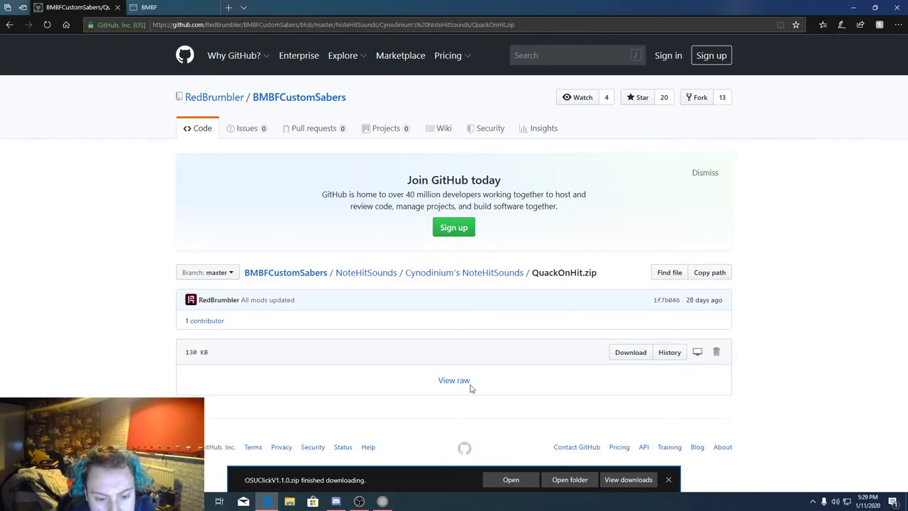
pyautogui.click(630, 352)
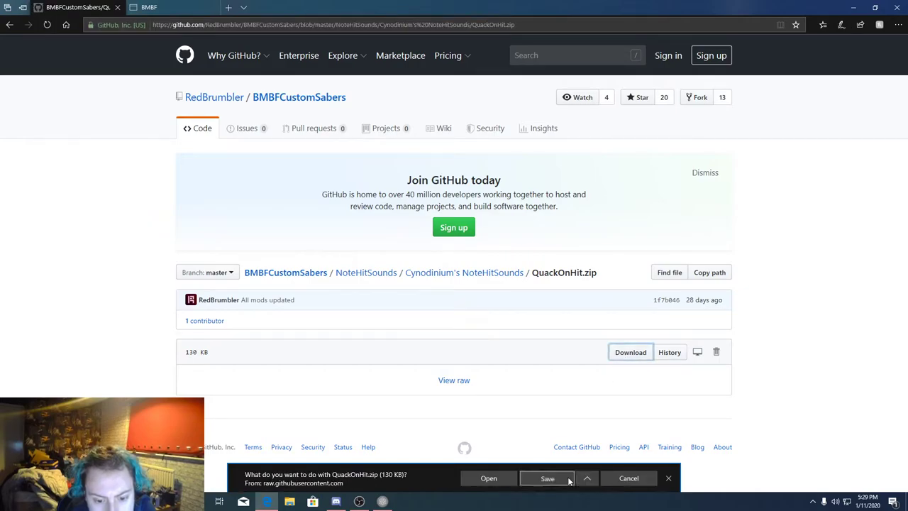
pyautogui.click(547, 477)
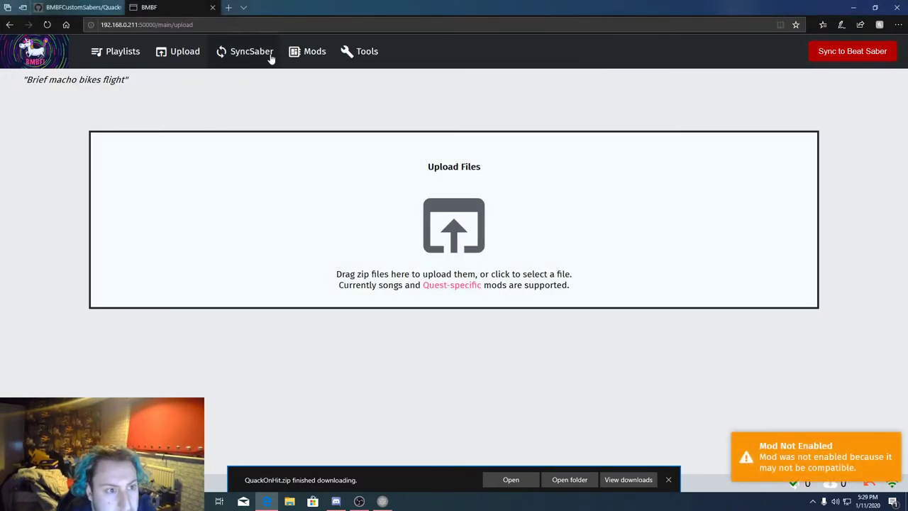
# Toggle QuackOnHit 1.0.1 on in the Mods list, then close the Downloads window
pyautogui.click(315, 51)
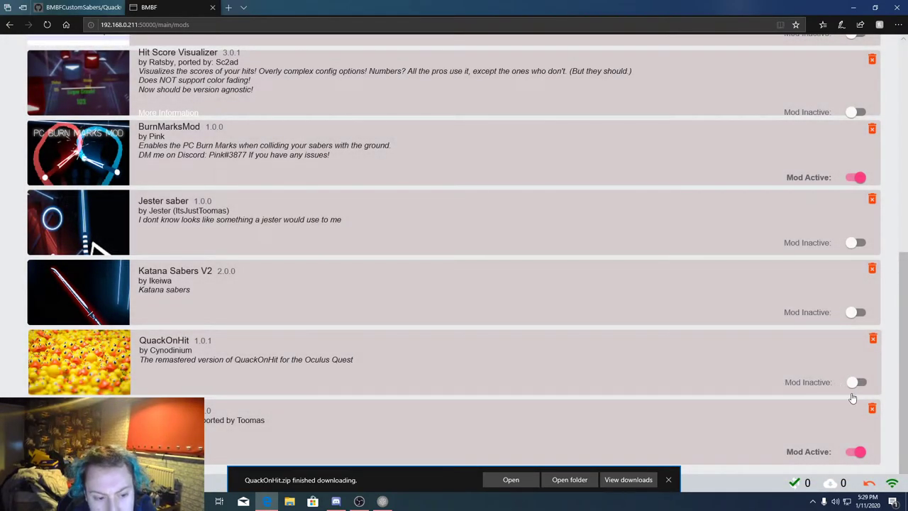
pyautogui.click(857, 382)
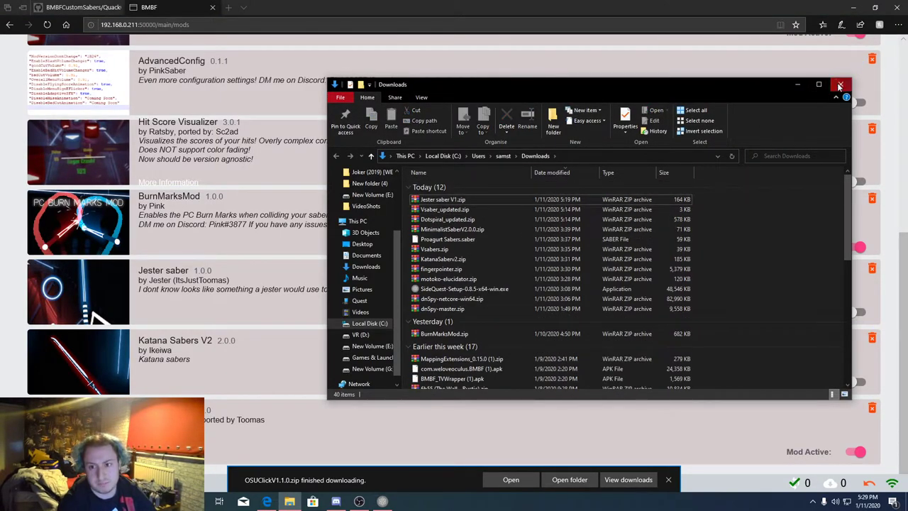
pyautogui.click(841, 85)
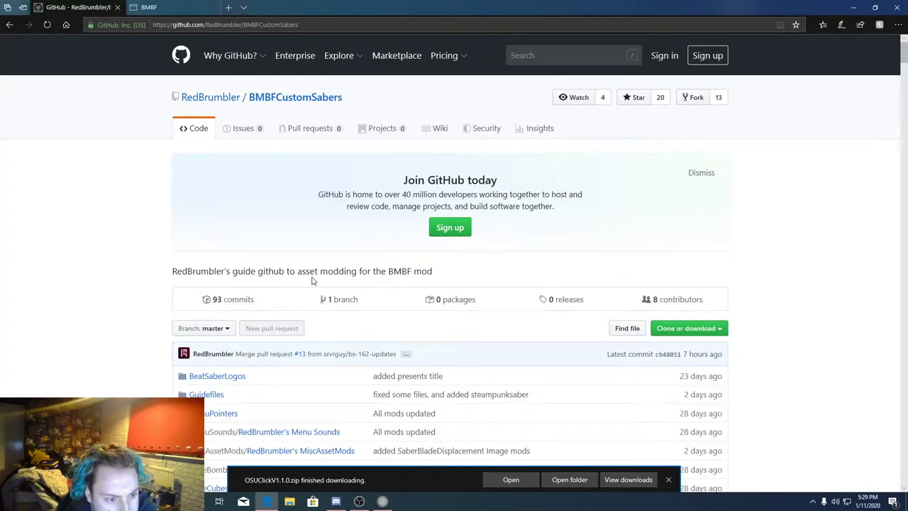
# Download HighResSaberDisplacementV1.0.0.zip from RedBrumbler's MiscAssetMods and return to BMBF
pyautogui.scroll(-3)
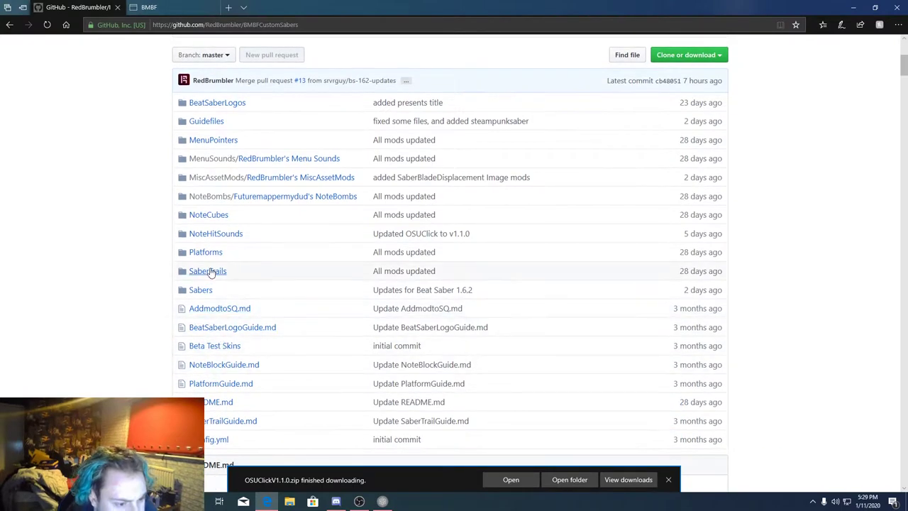
pyautogui.moveTo(206, 253)
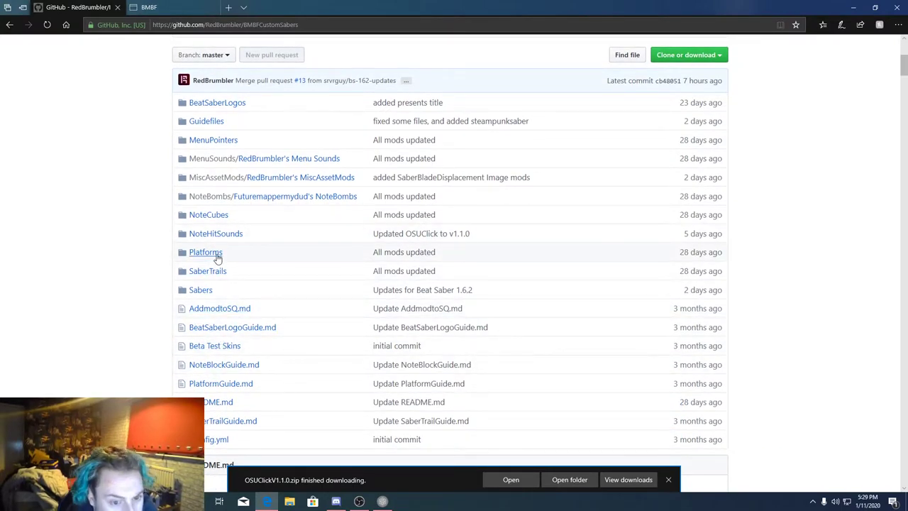
pyautogui.moveTo(207, 298)
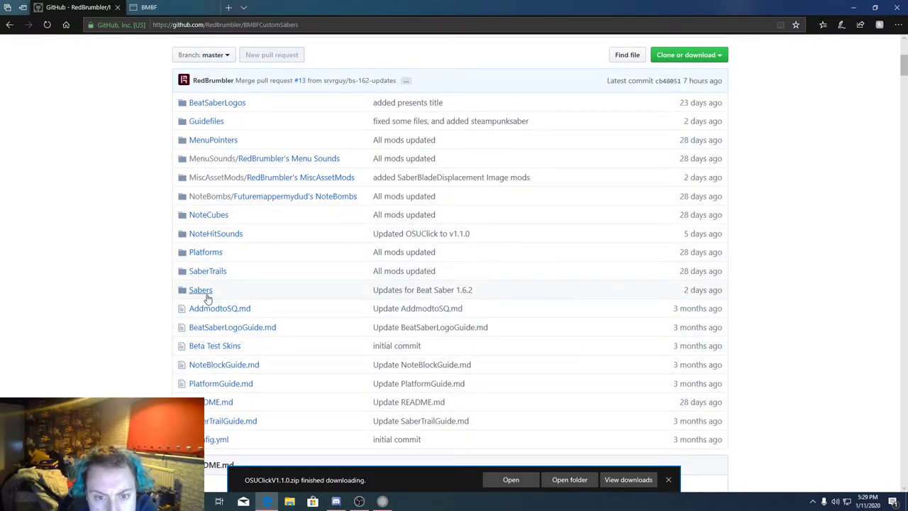
pyautogui.moveTo(292, 183)
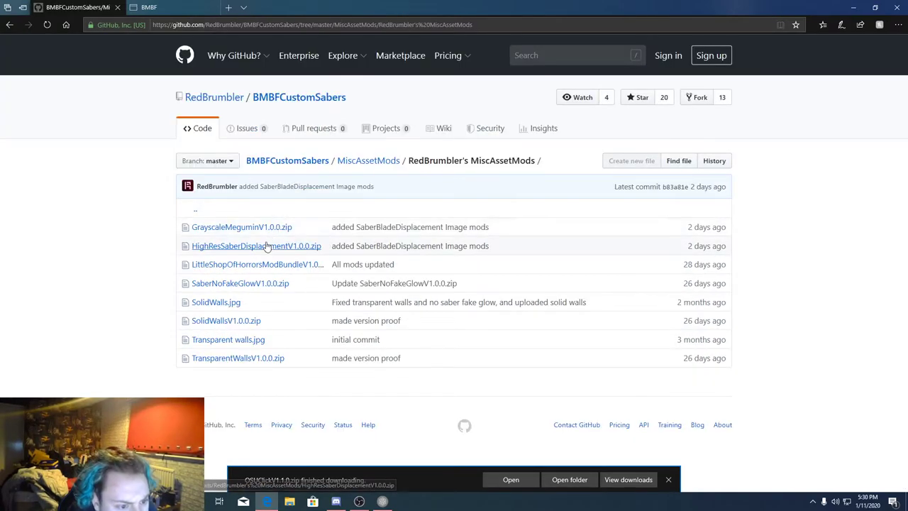
pyautogui.moveTo(239, 358)
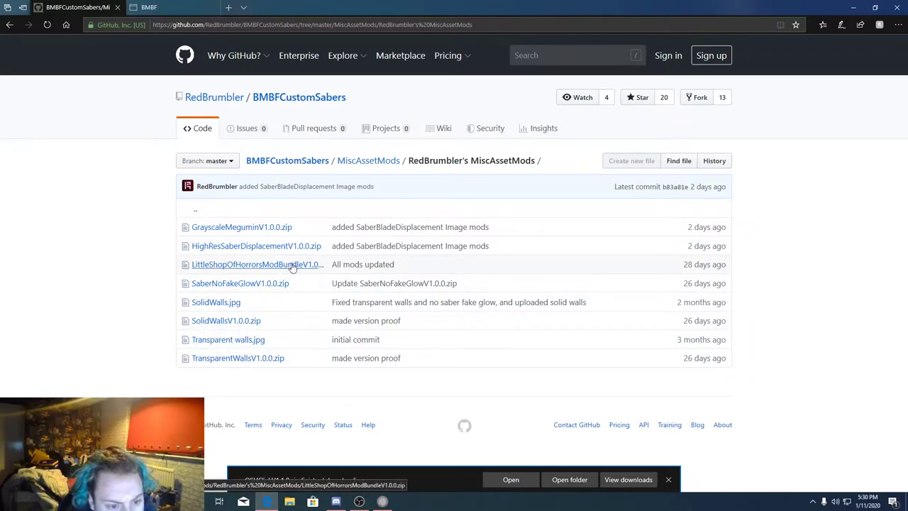
pyautogui.moveTo(291, 264)
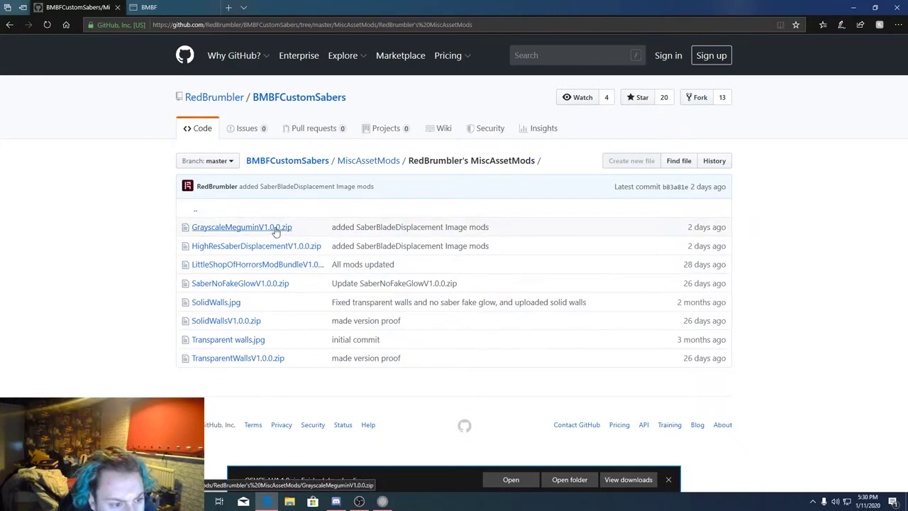
pyautogui.moveTo(273, 246)
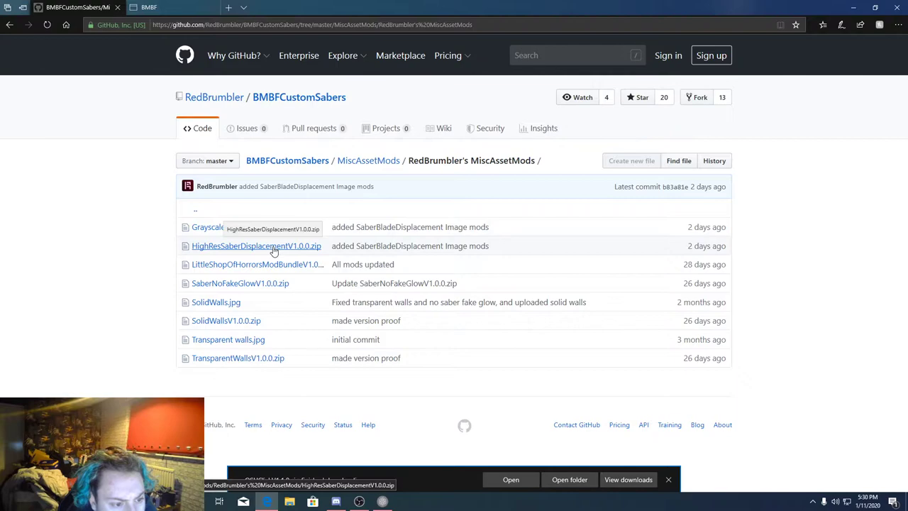
pyautogui.click(255, 245)
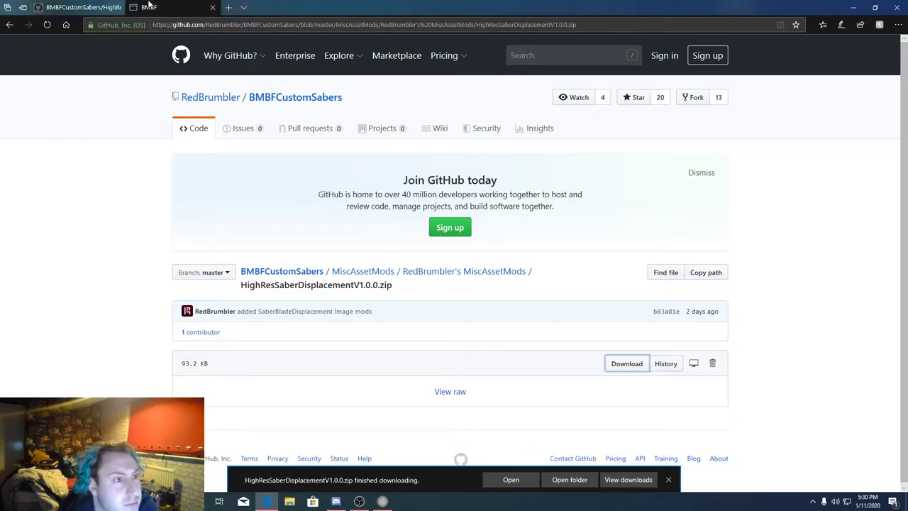
pyautogui.click(149, 7)
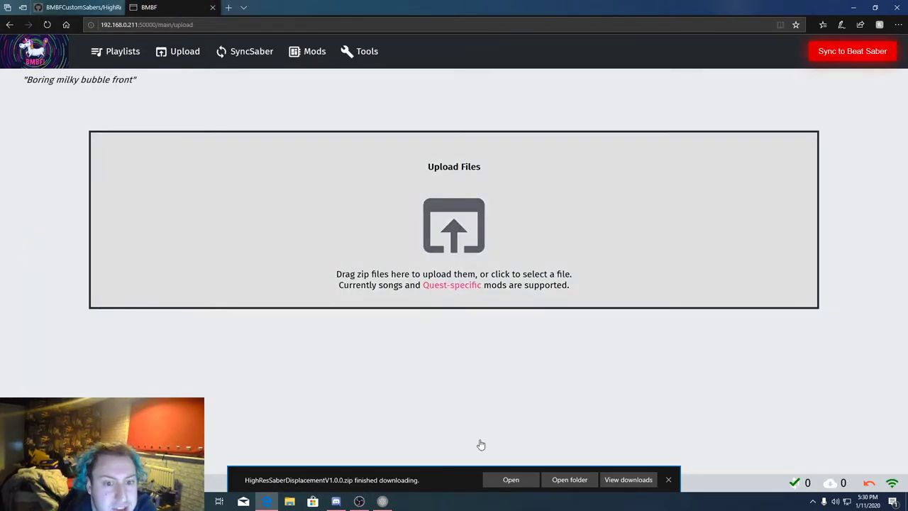
pyautogui.moveTo(198, 84)
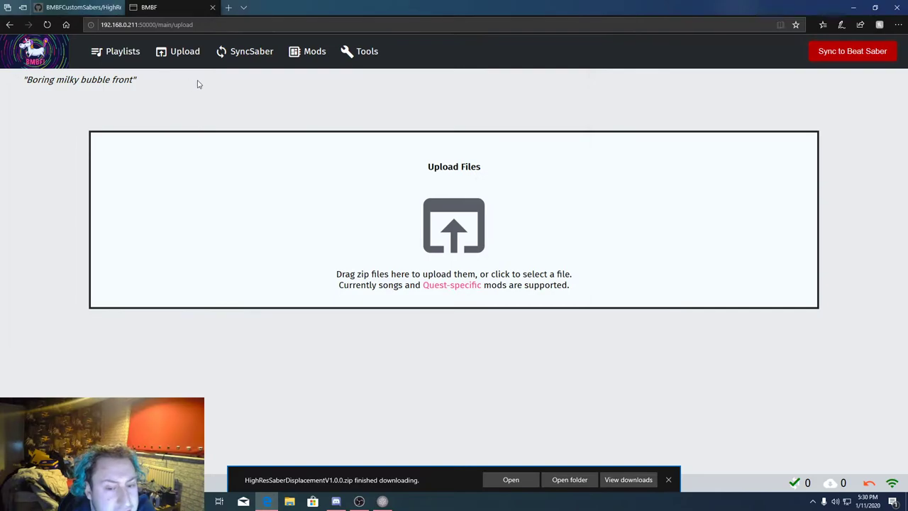
# Flip the new high-resolution saber displacement mod's Mod Inactive toggle in the Mods list
pyautogui.click(315, 52)
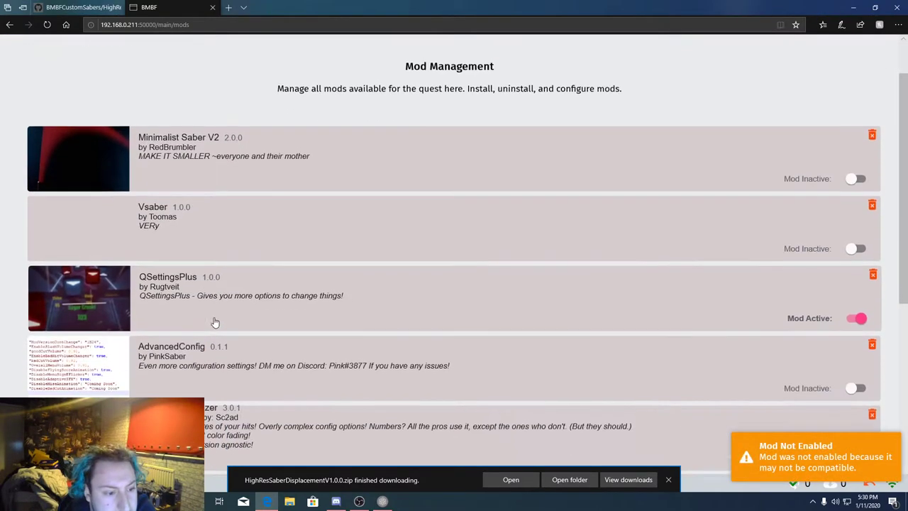
pyautogui.scroll(-3)
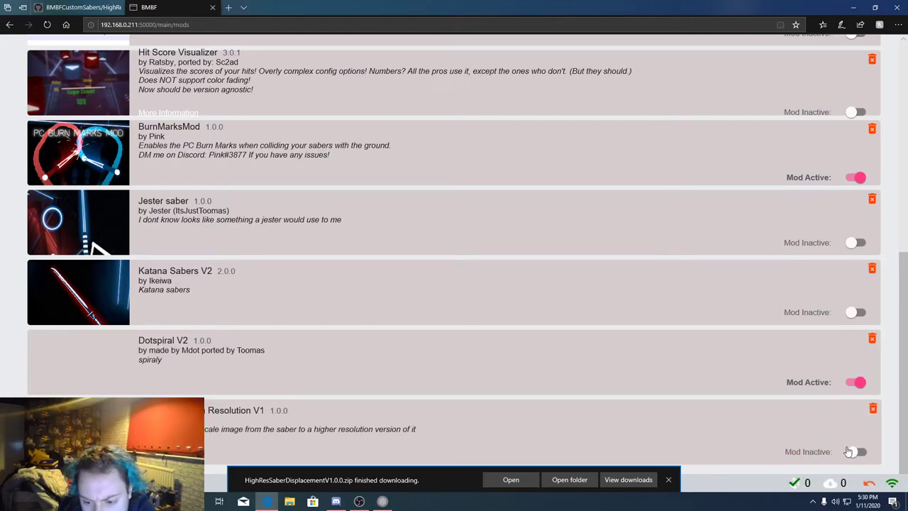
pyautogui.click(857, 451)
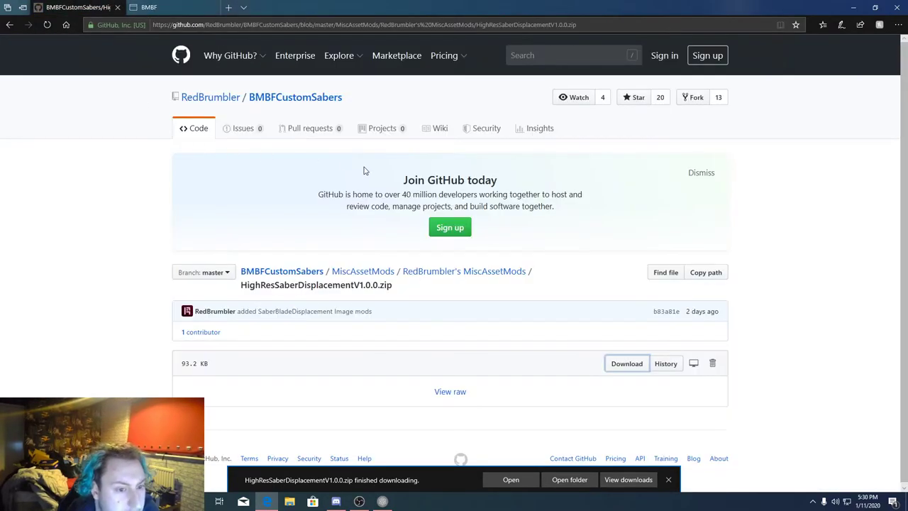
# Navigate from the BMBFCustomSabers repo home into the BeatSaberLogos folder
pyautogui.click(295, 97)
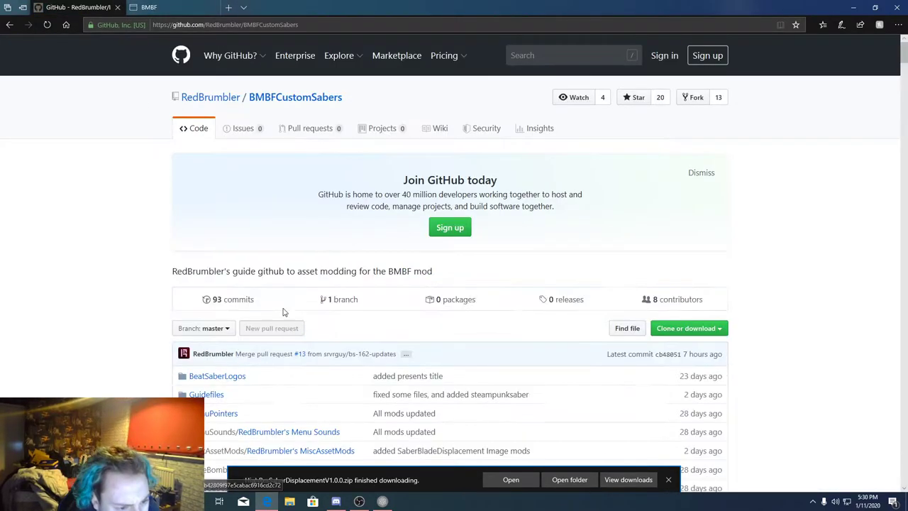
pyautogui.scroll(-3)
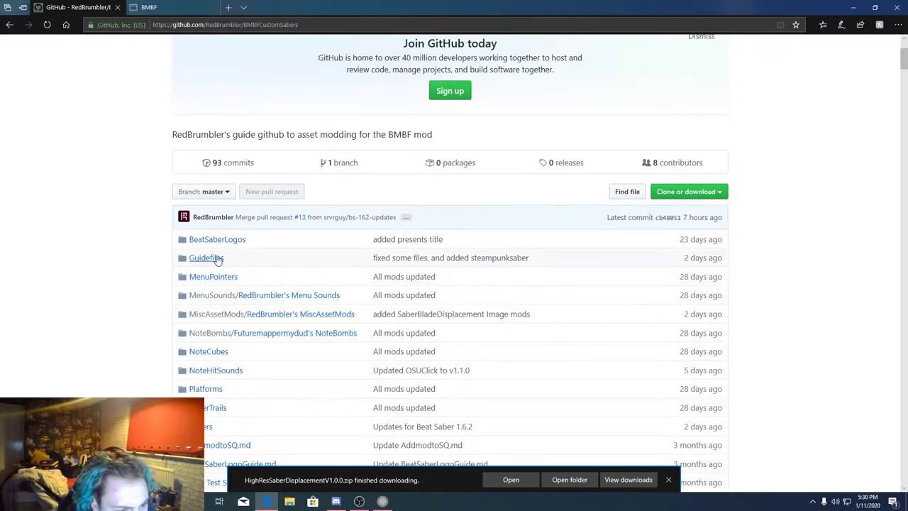
pyautogui.click(217, 238)
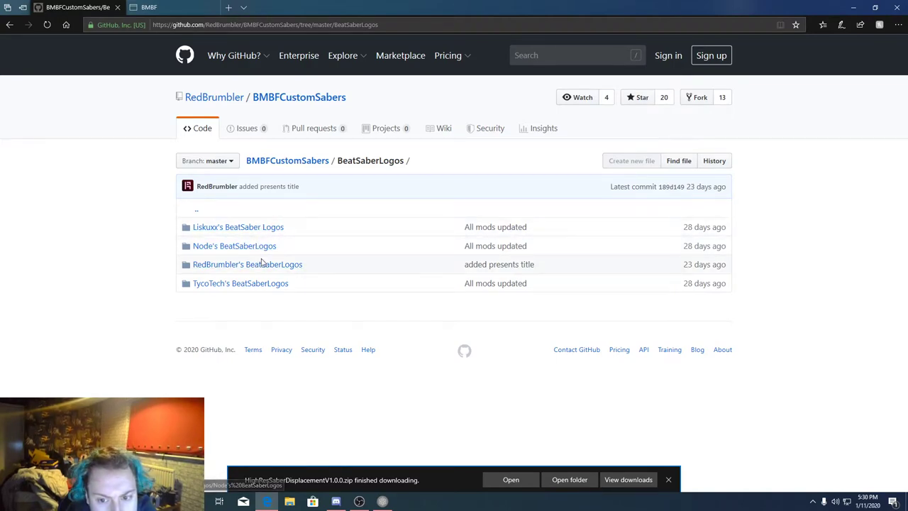
# Enter RedBrumbler's BeatSaberLogos and its BeatSaberLogos Images preview folder
pyautogui.click(247, 264)
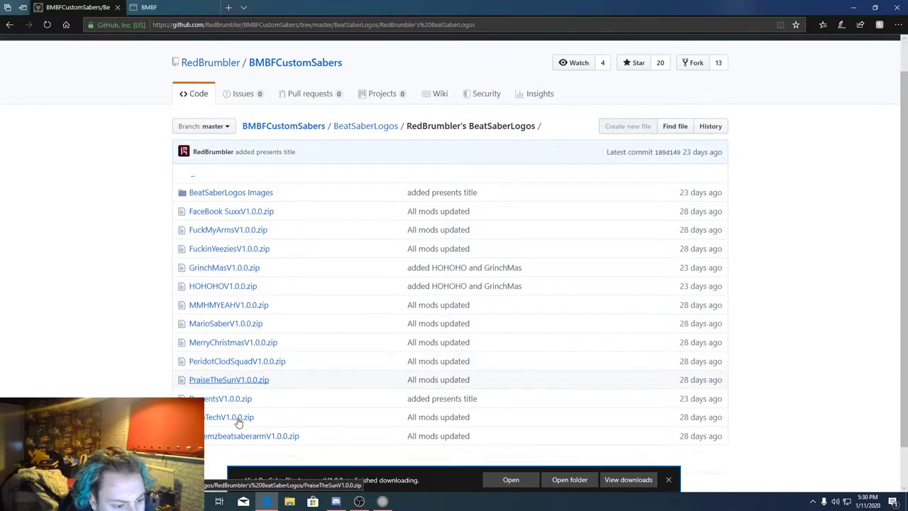
pyautogui.scroll(-3)
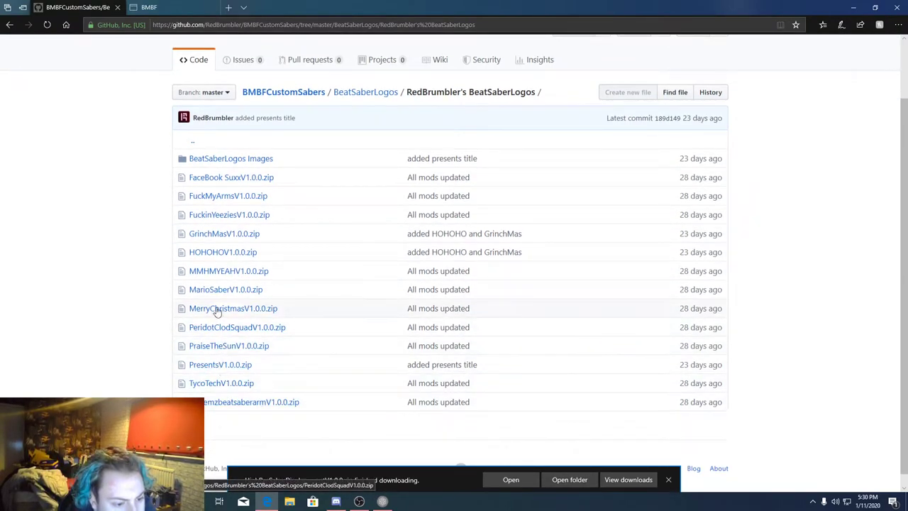
pyautogui.click(230, 159)
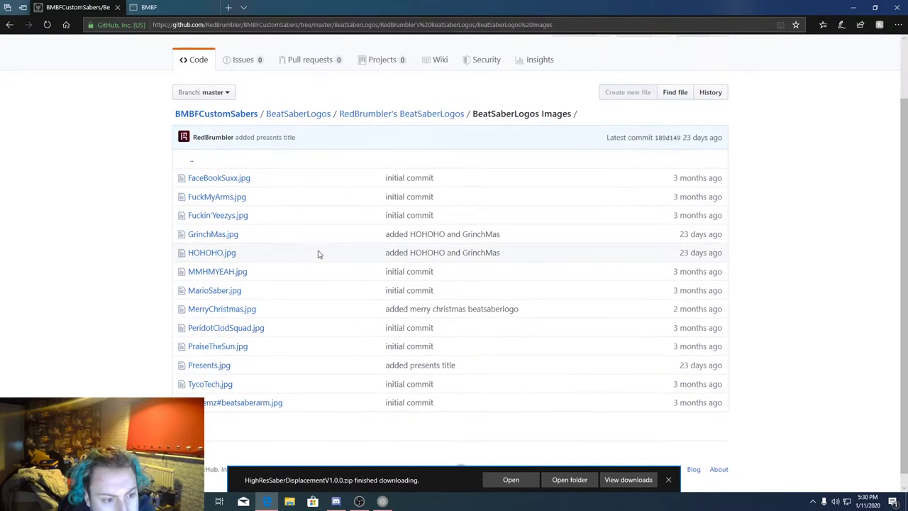
pyautogui.click(218, 178)
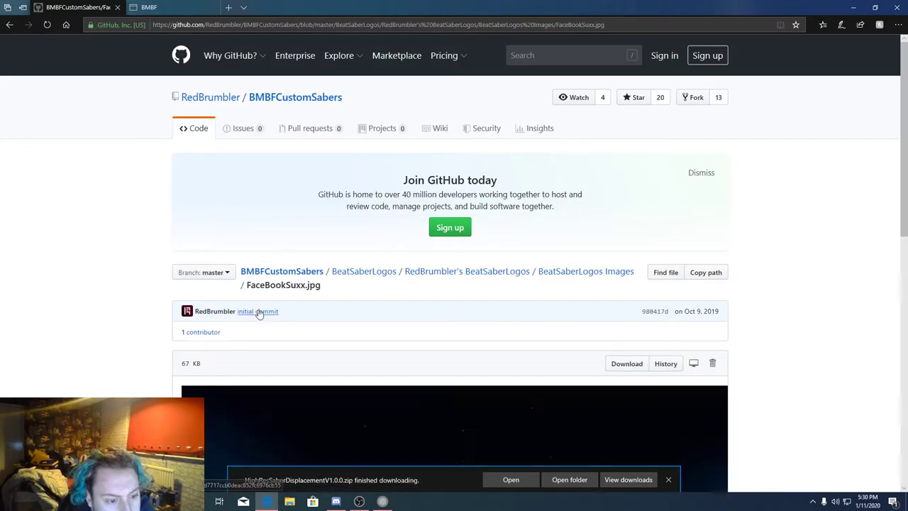
pyautogui.click(8, 26)
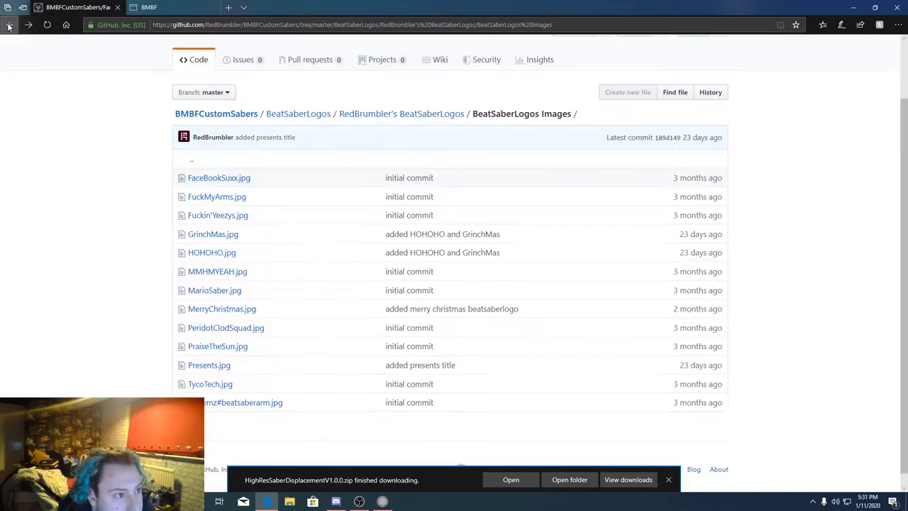
pyautogui.click(216, 196)
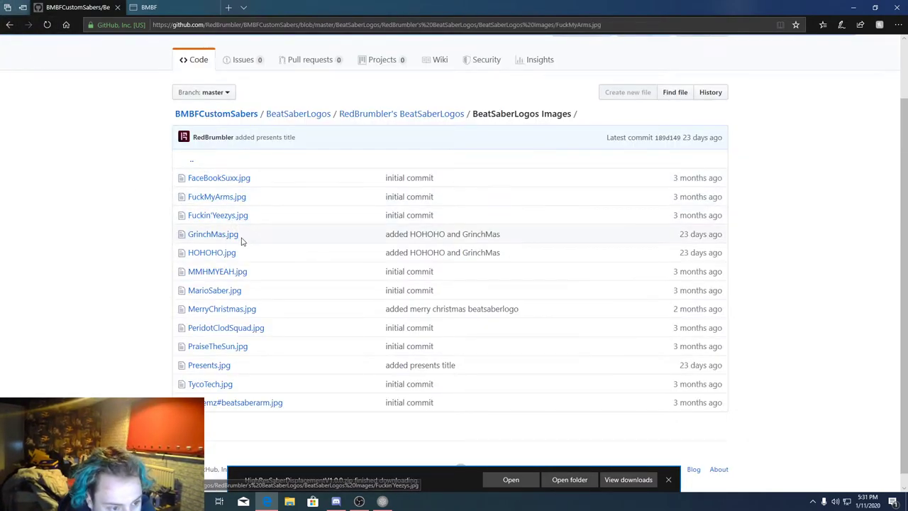
pyautogui.click(216, 196)
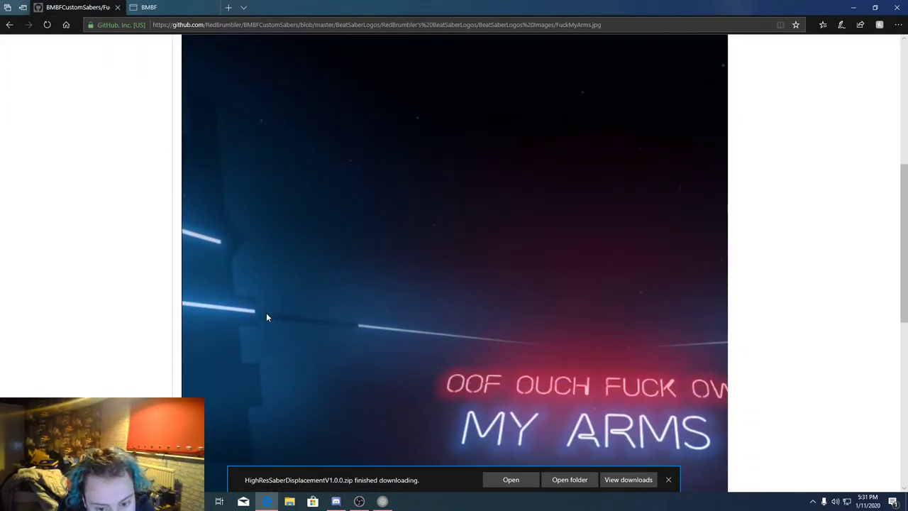
pyautogui.scroll(-3)
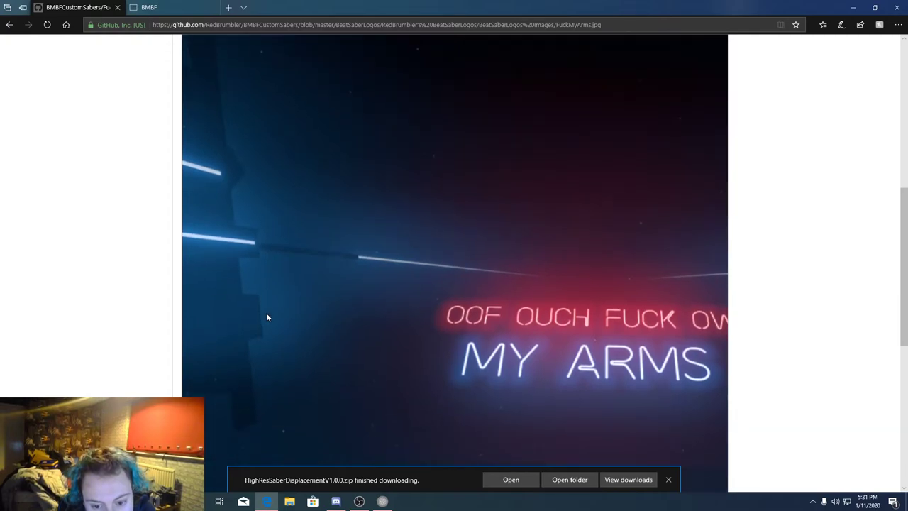
pyautogui.moveTo(489, 320)
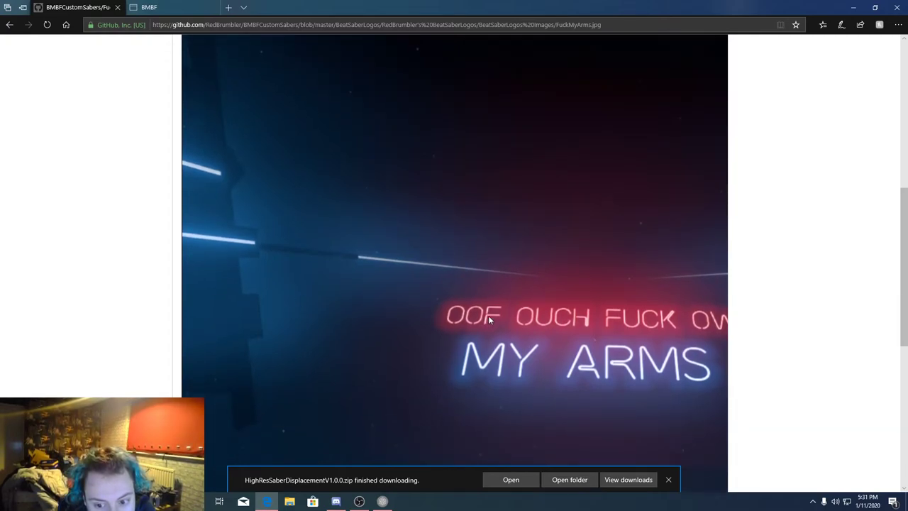
pyautogui.click(9, 26)
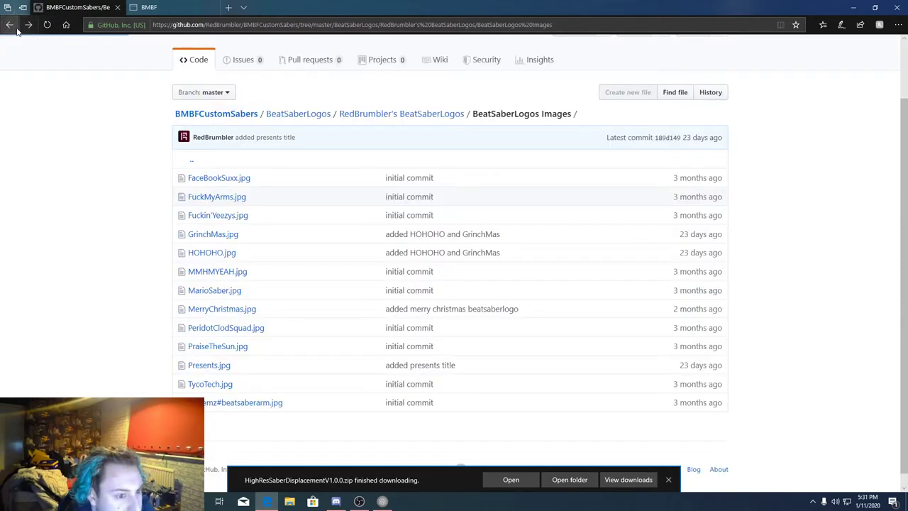
pyautogui.click(219, 216)
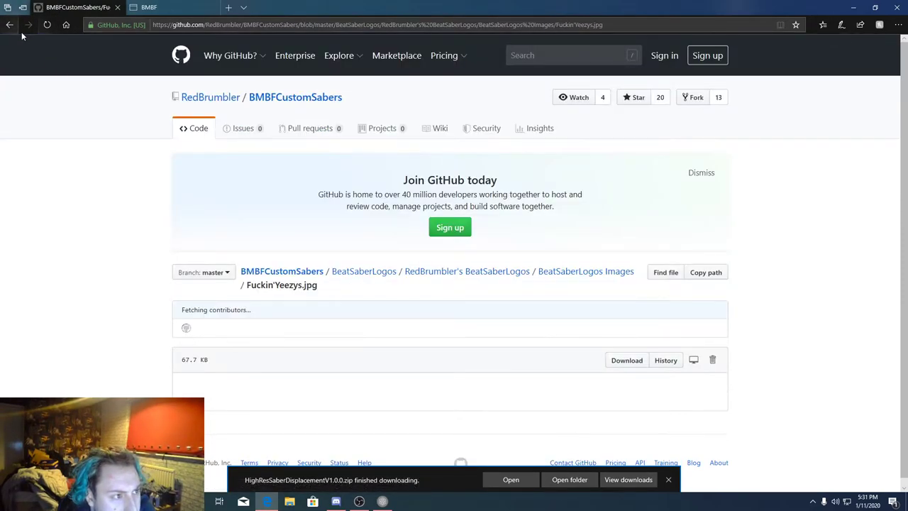
pyautogui.click(8, 26)
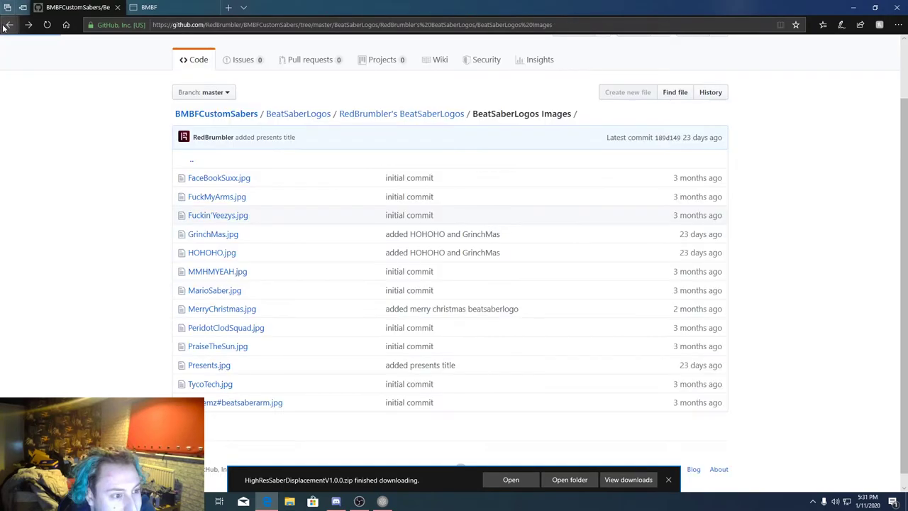
pyautogui.moveTo(222, 309)
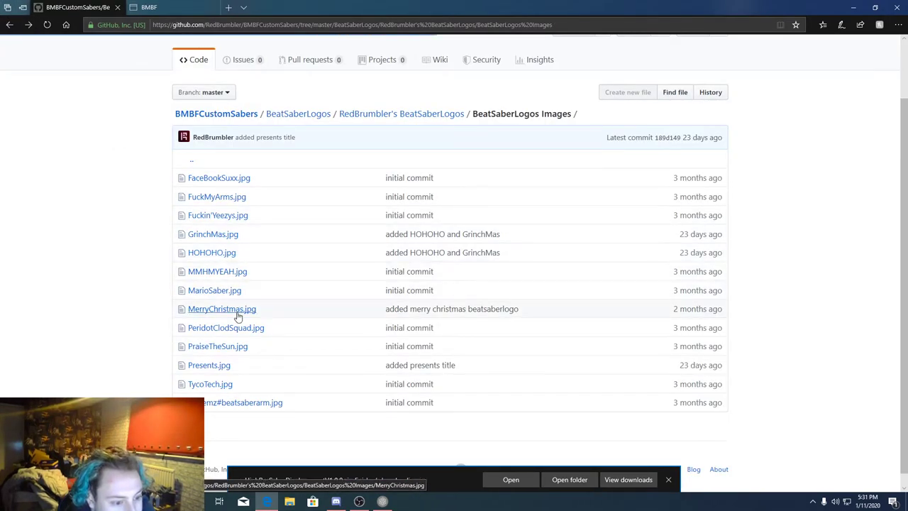
pyautogui.click(226, 326)
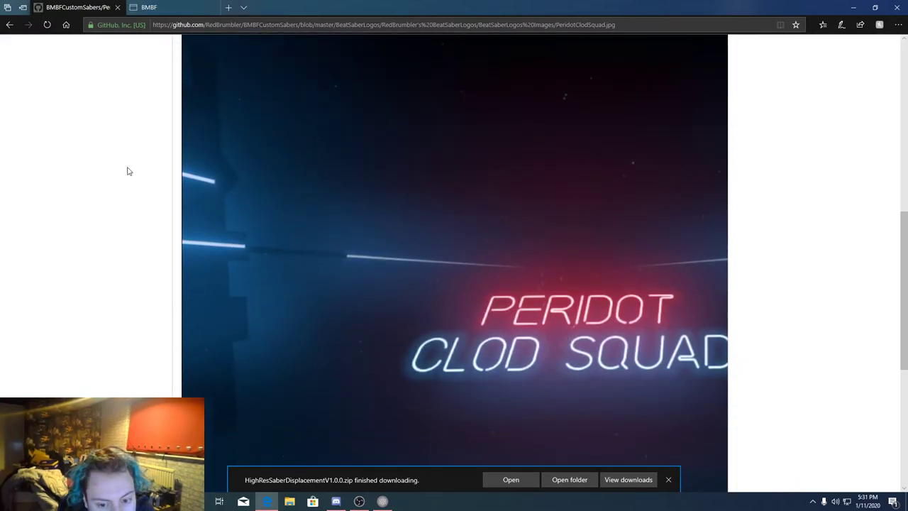
pyautogui.click(10, 24)
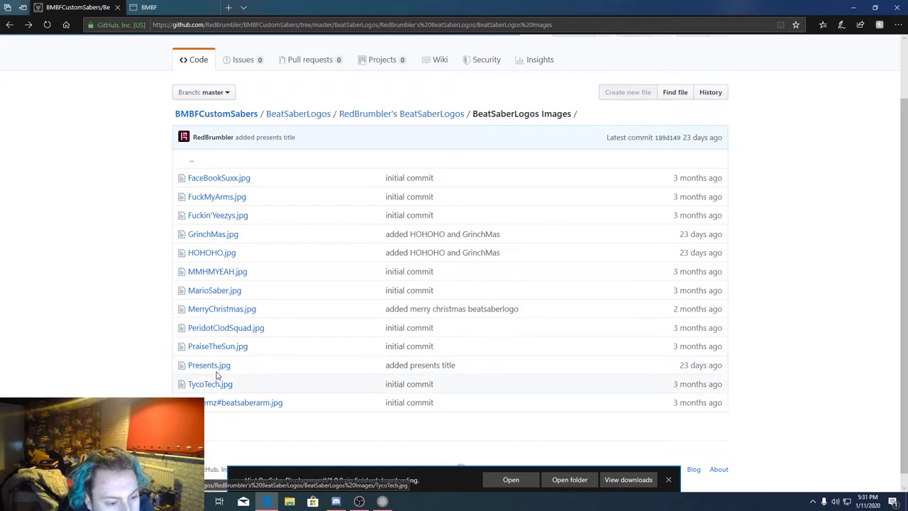
pyautogui.click(218, 177)
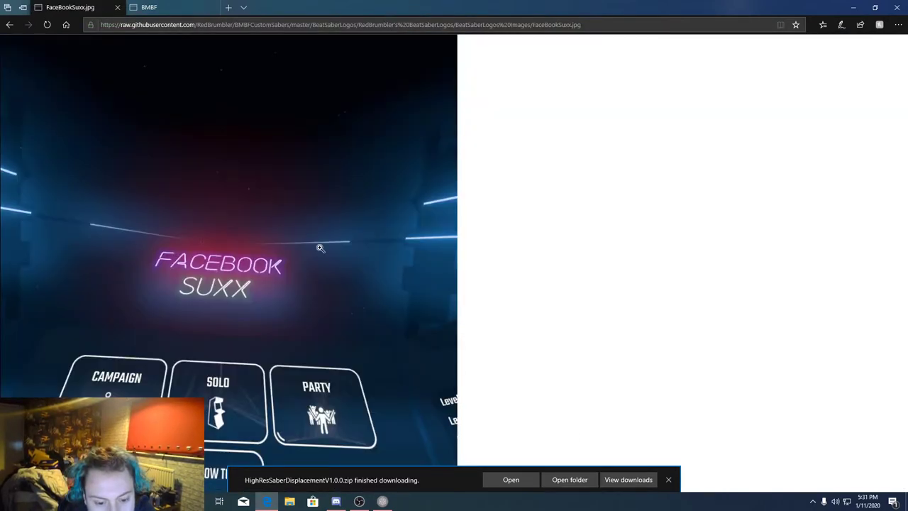
pyautogui.click(9, 26)
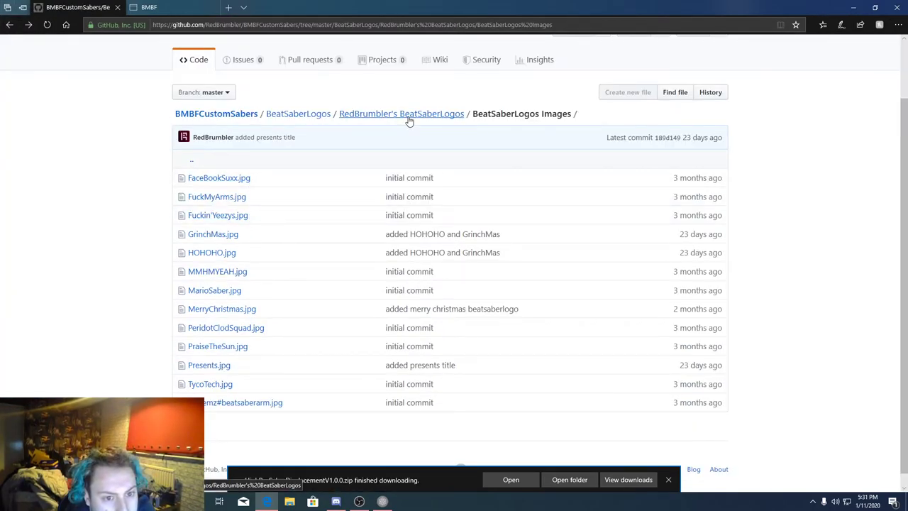
# Download FaceBook SuxxV1.0.0.zip from RedBrumbler's BeatSaberLogos folder
pyautogui.click(298, 114)
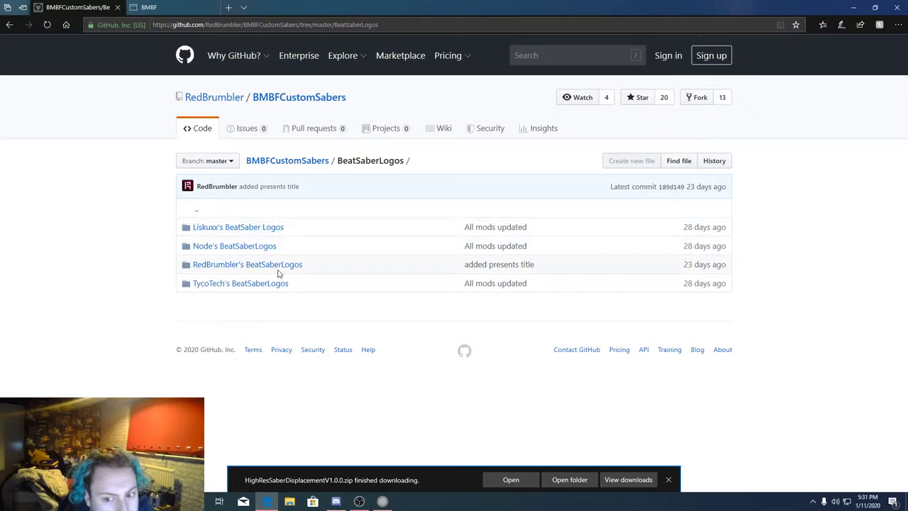
pyautogui.click(247, 264)
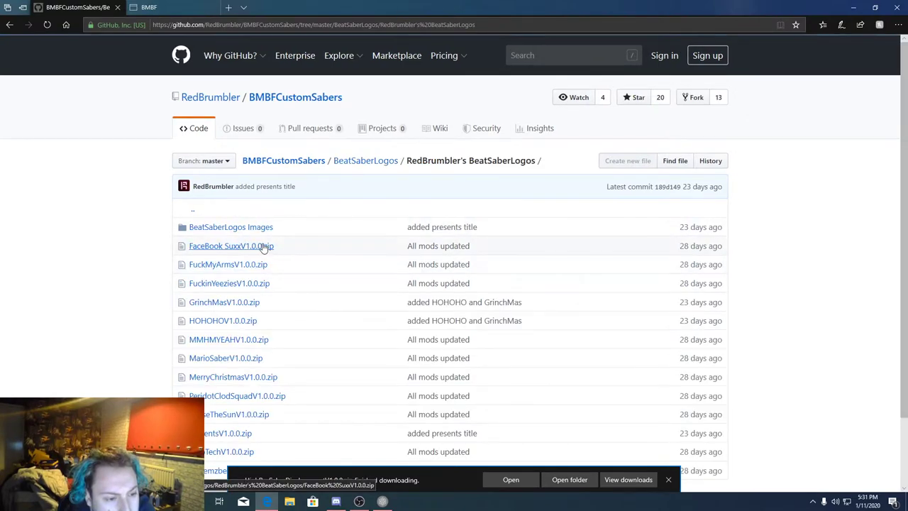
pyautogui.click(230, 246)
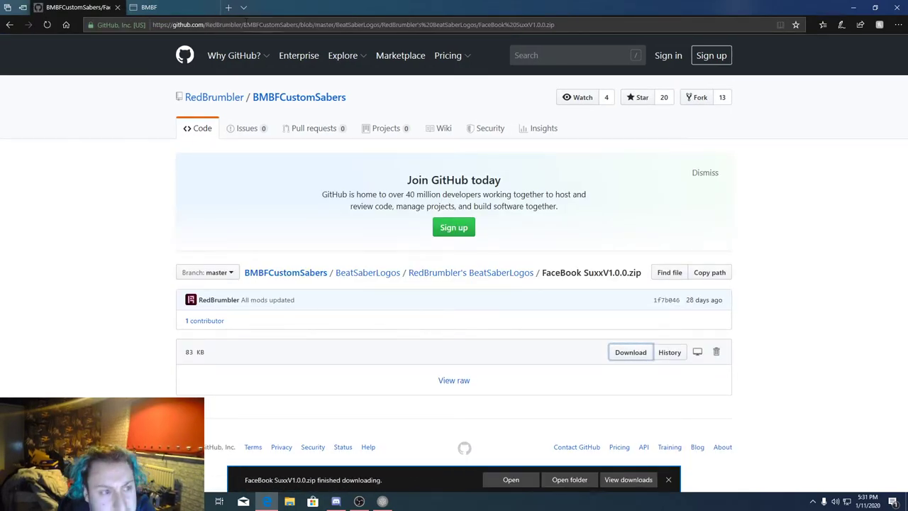
pyautogui.click(149, 7)
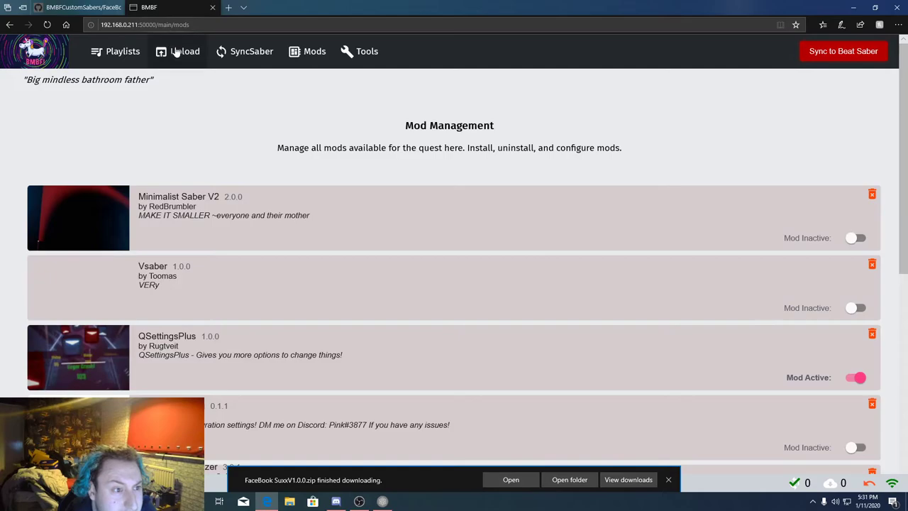
# Delete the FaceBook Suxx mod via its red trash icon and confirm with Yes
pyautogui.click(184, 52)
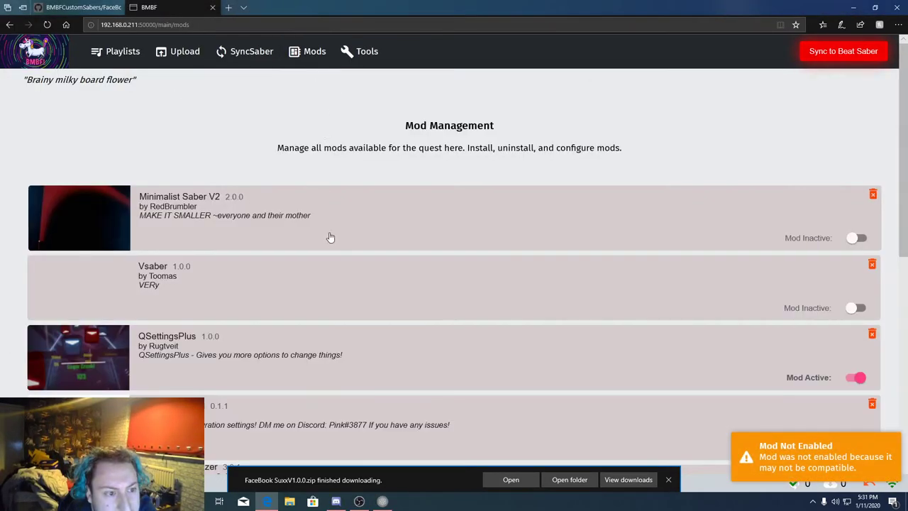
pyautogui.scroll(-3)
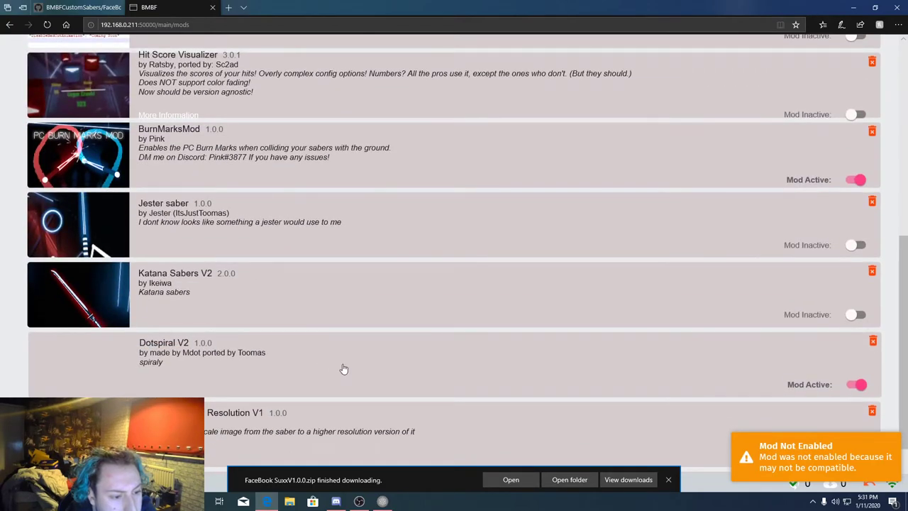
pyautogui.scroll(-3)
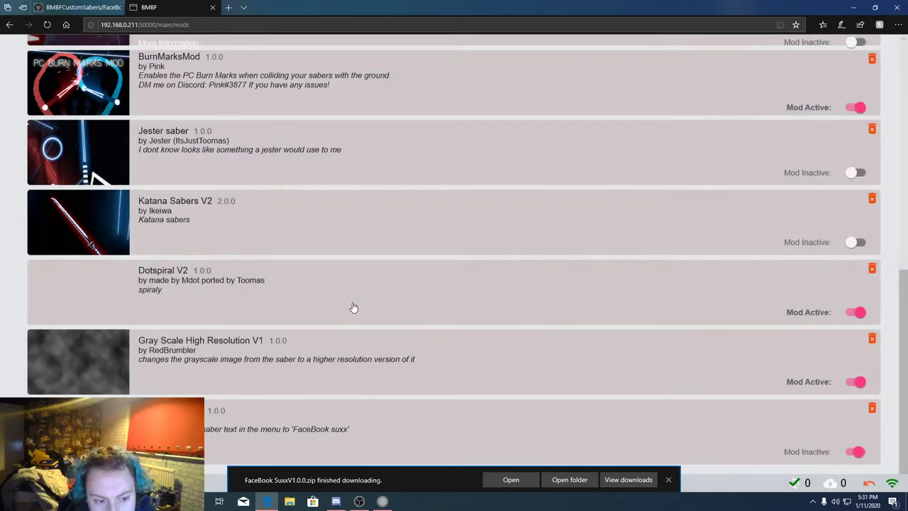
pyautogui.click(872, 407)
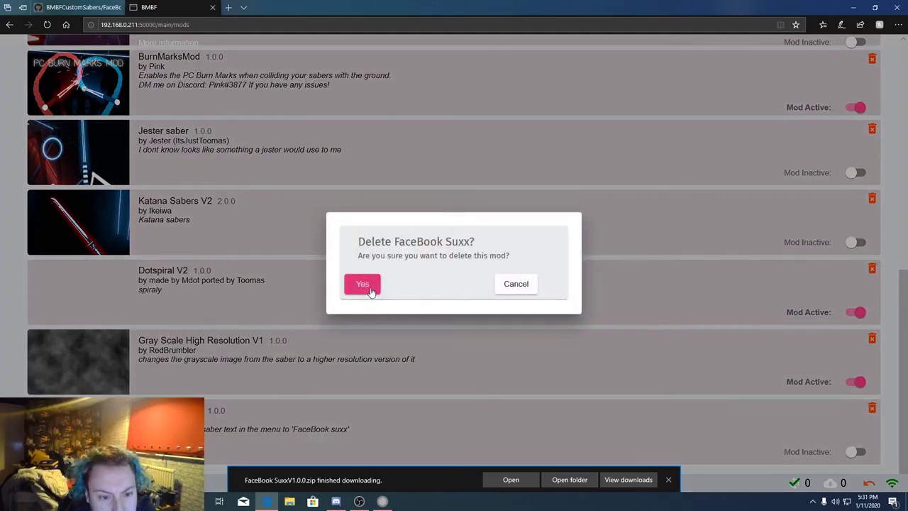
pyautogui.click(362, 284)
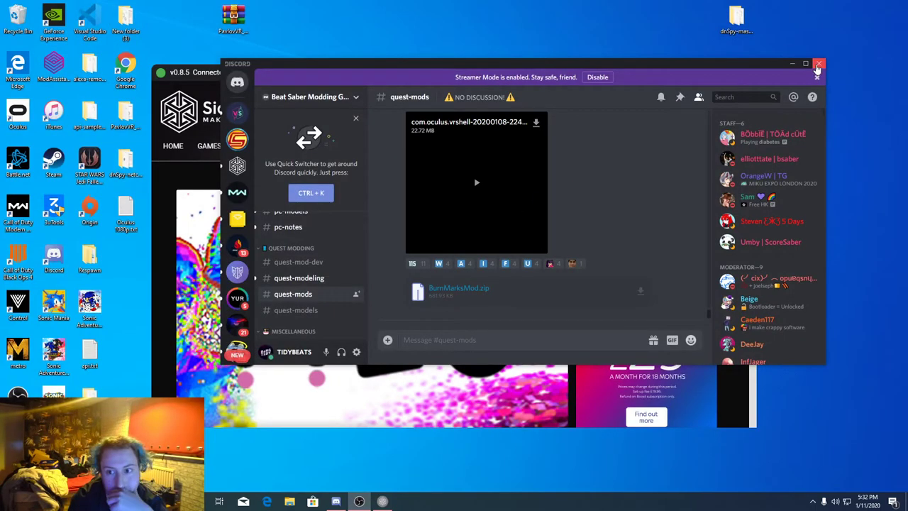
# Close Discord and start SideQuest's stream of the headset view
pyautogui.click(820, 63)
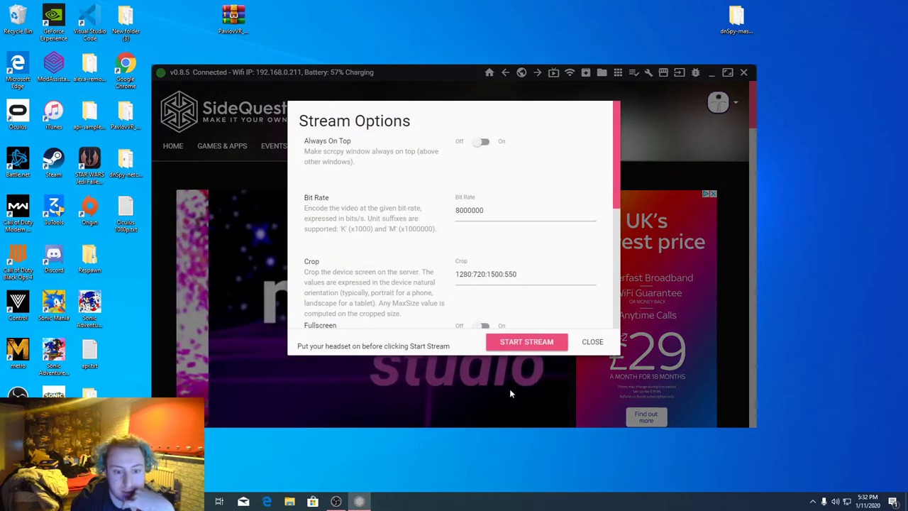
pyautogui.click(526, 341)
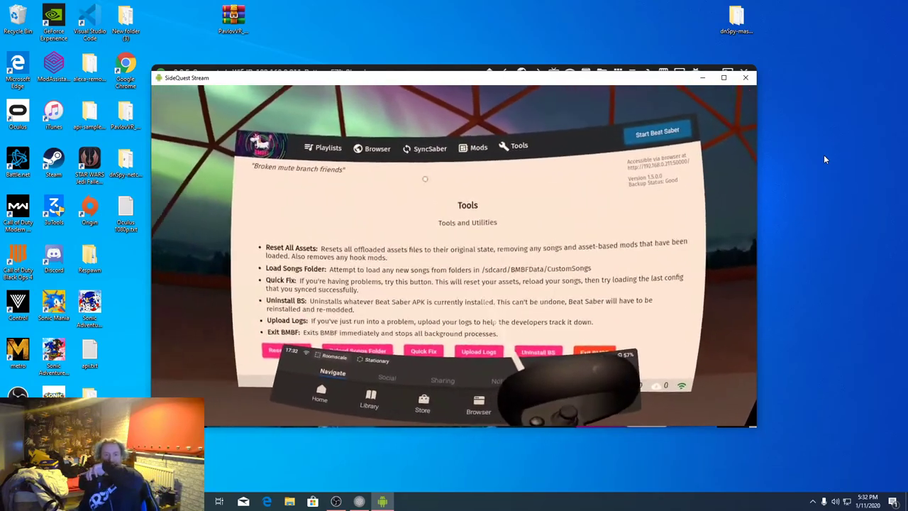
# OneClick-install Stranger Things (Theme Song) from BMBF's Browser tab and start Beat Saber
pyautogui.click(378, 149)
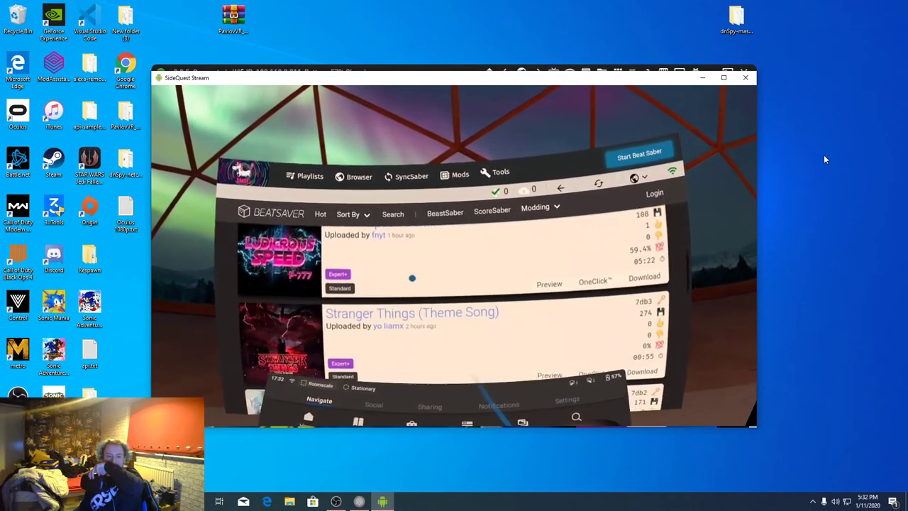
pyautogui.scroll(-3)
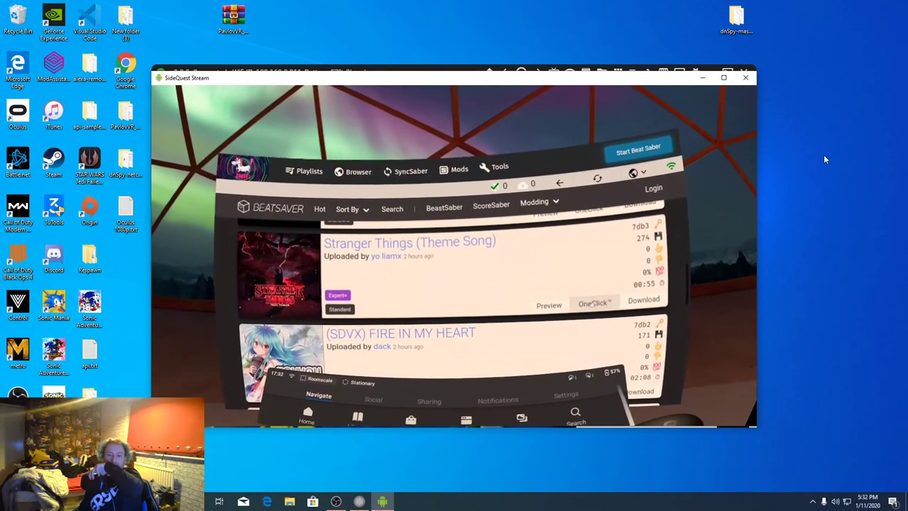
pyautogui.click(533, 206)
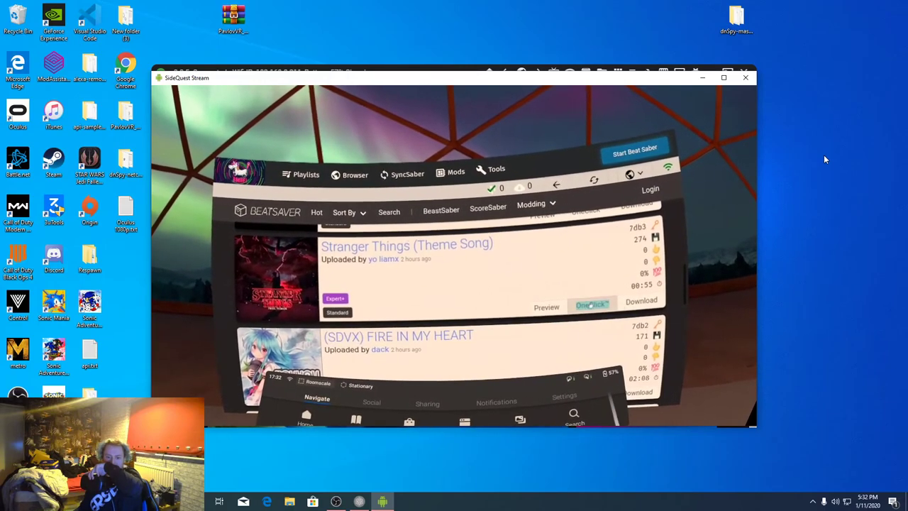
pyautogui.click(592, 304)
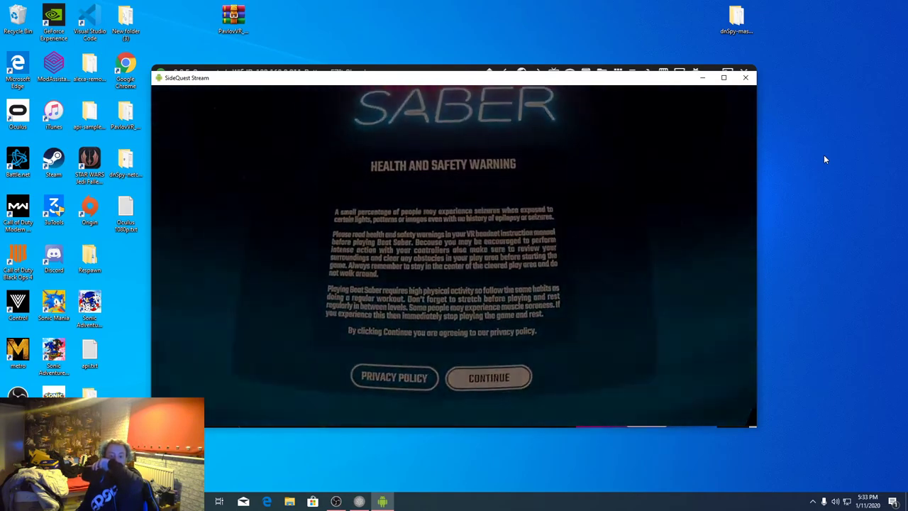
# Start Stranger Things (Theme Song) on Expert+ via Solo Custom Maps, then quit from the pause menu
pyautogui.click(488, 378)
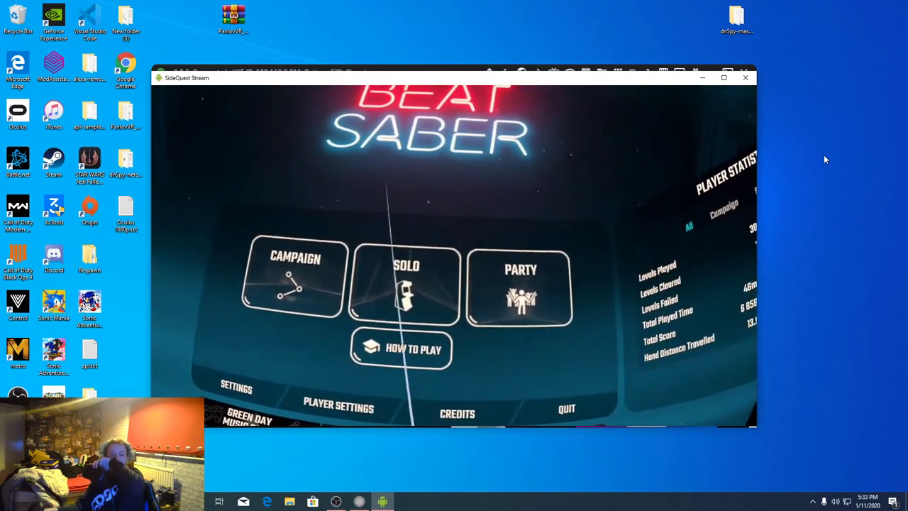
pyautogui.click(405, 284)
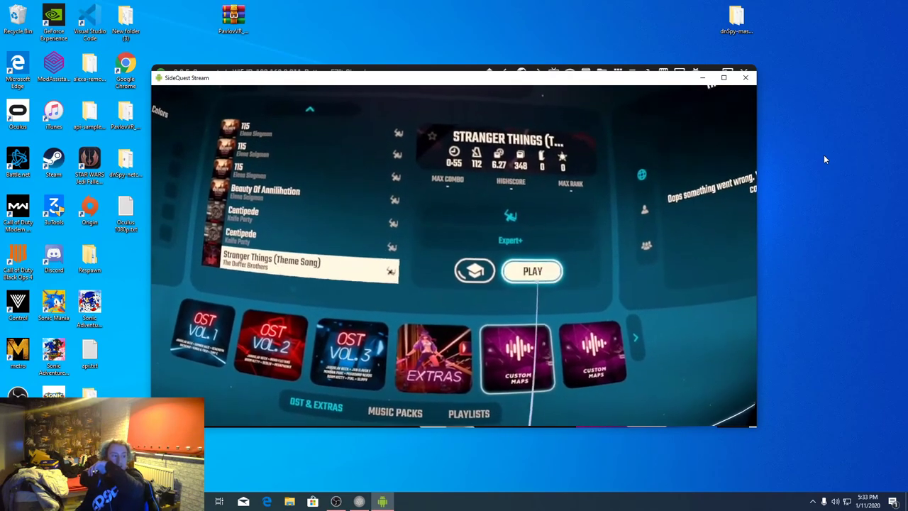
pyautogui.click(532, 271)
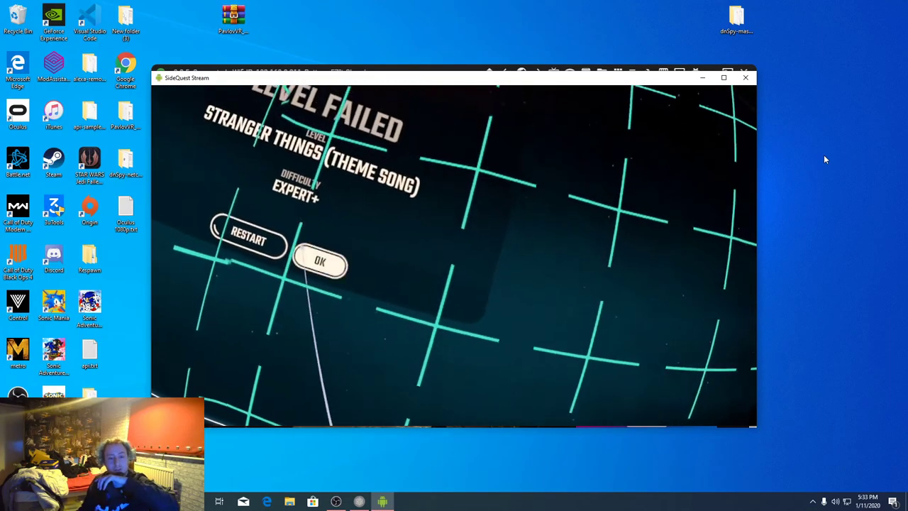
pyautogui.click(321, 261)
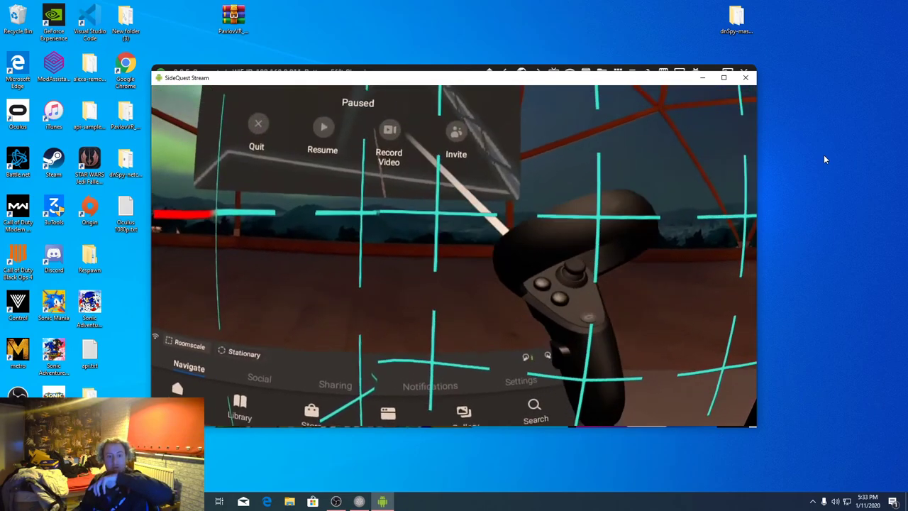
pyautogui.click(323, 128)
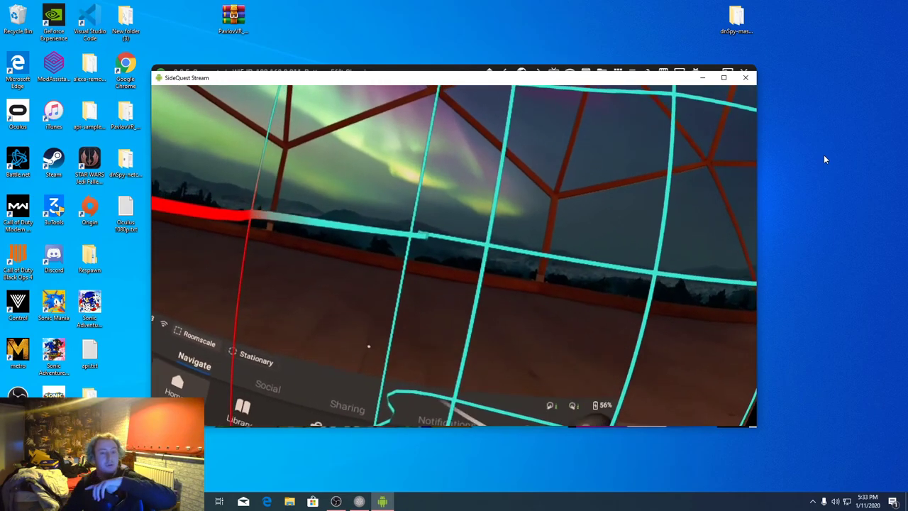